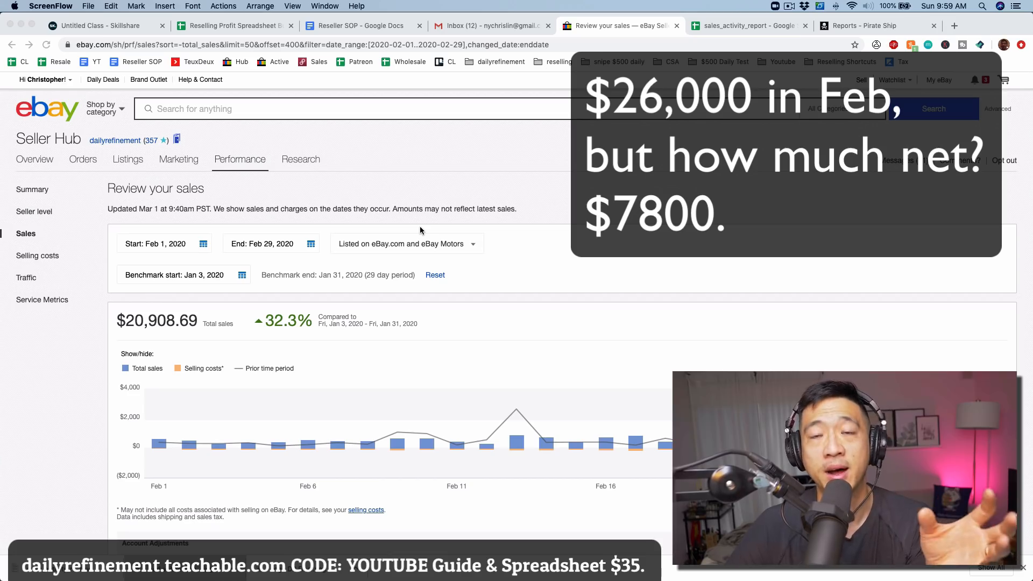
{"action": "mouse_move", "coordinate": [287, 153]}
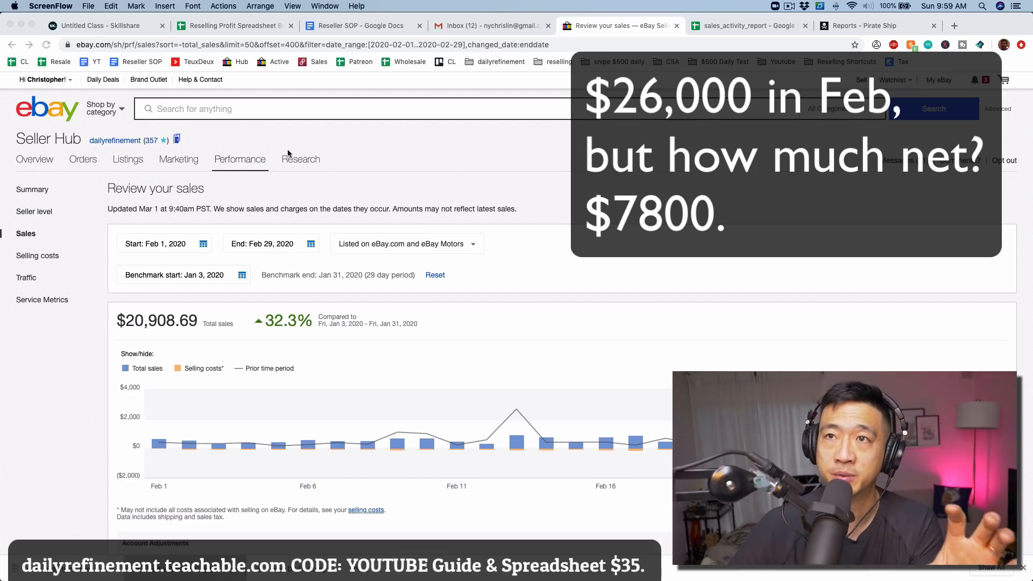
Step: Switch from eBay's February sales review to the reselling profit spreadsheet
{"action": "left_click", "coordinate": [234, 25]}
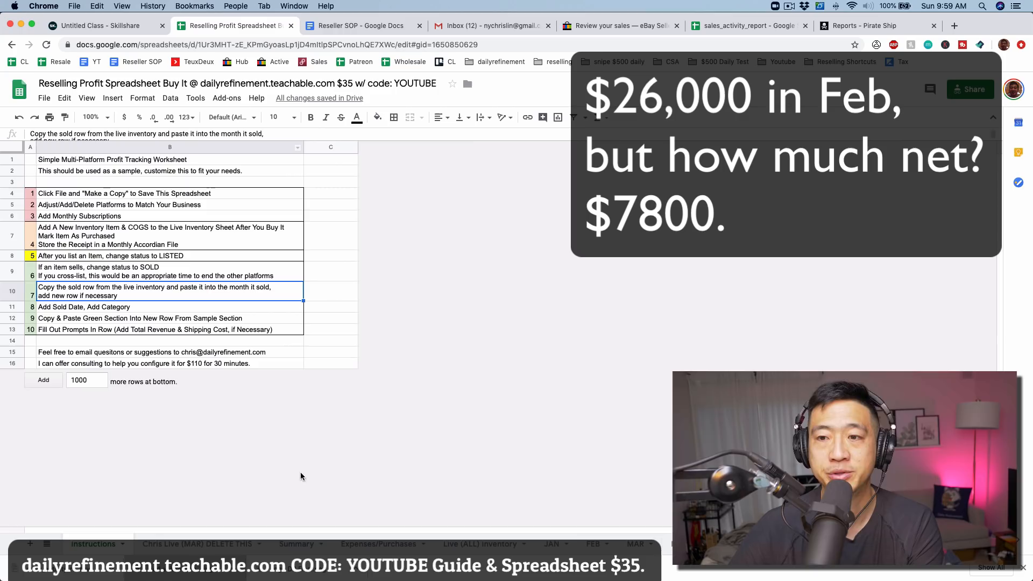
Step: Review the Summary sheet's monthly transactions and pre-tax earnings, then return to eBay's February sales
{"action": "left_click", "coordinate": [296, 544]}
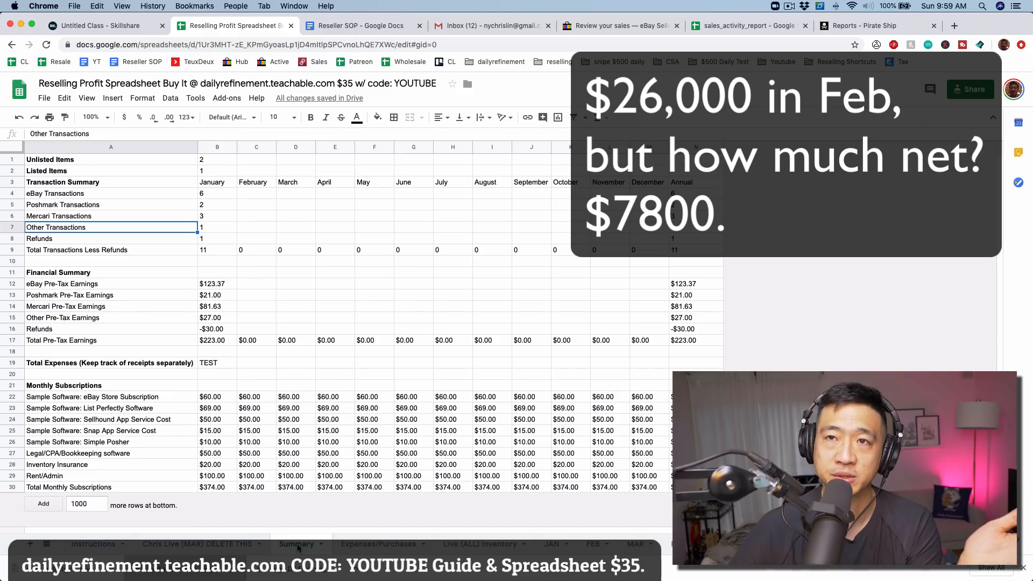
{"action": "mouse_move", "coordinate": [606, 358]}
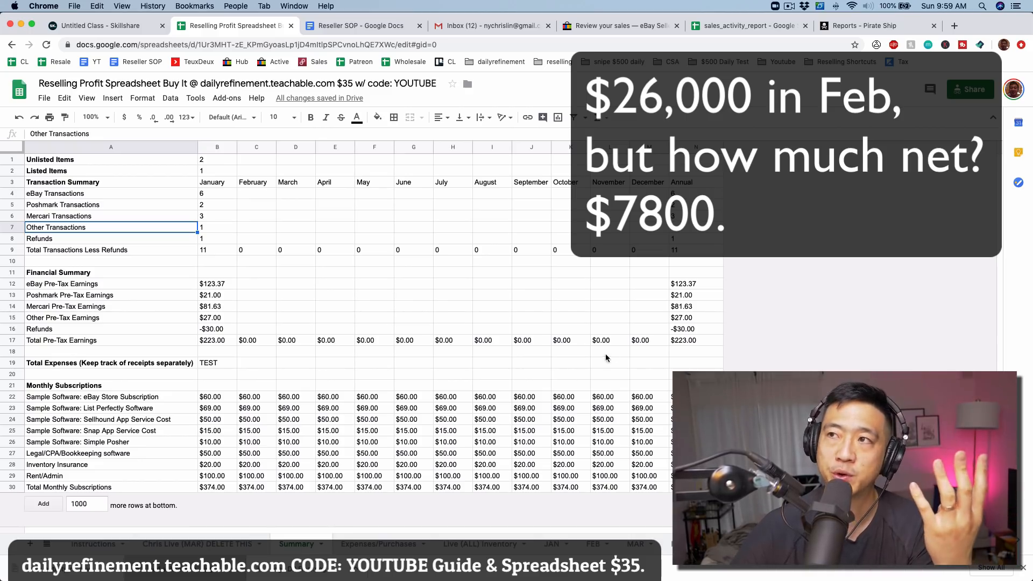
{"action": "left_click", "coordinate": [620, 26]}
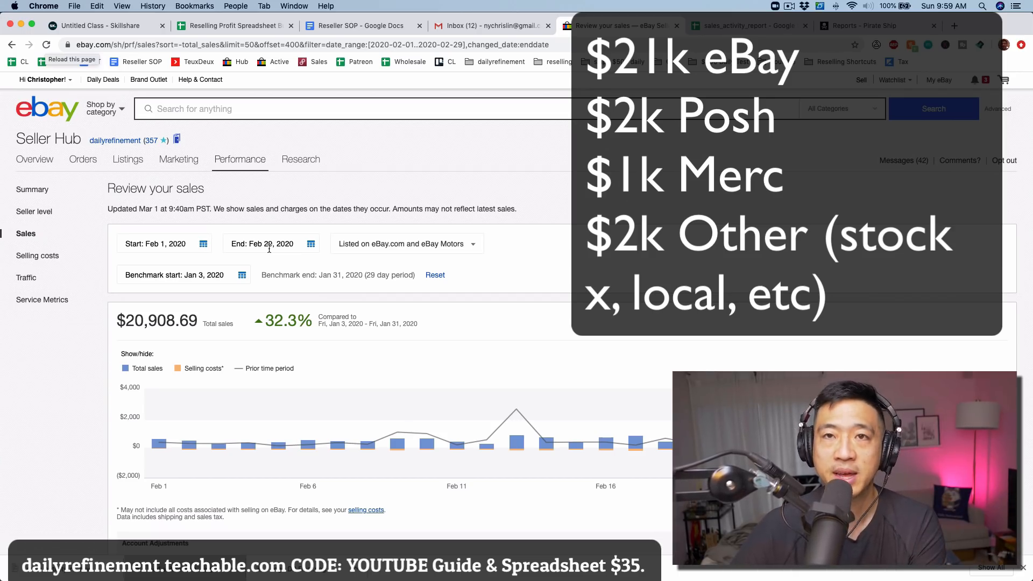
{"action": "mouse_move", "coordinate": [235, 315]}
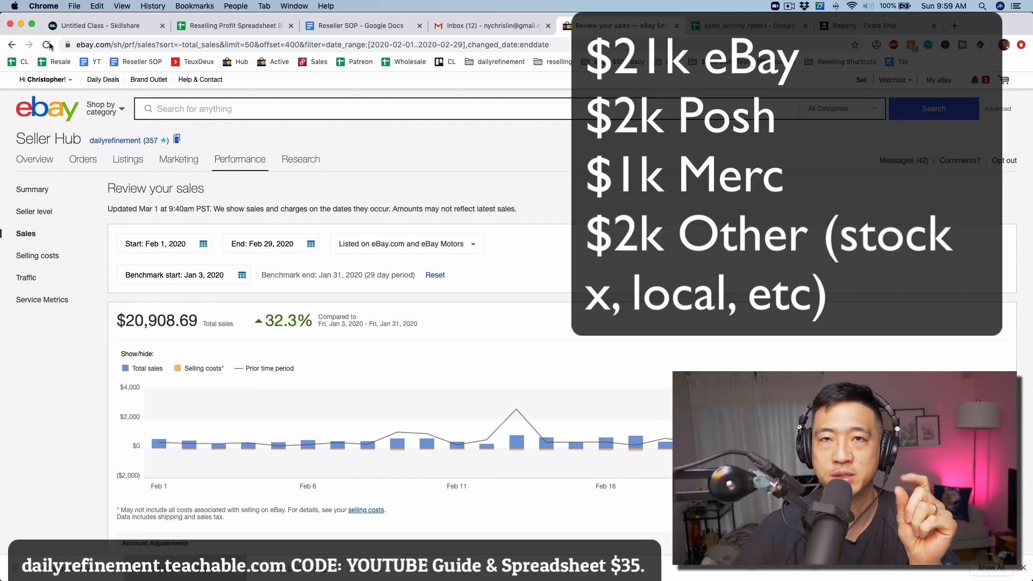
{"action": "mouse_move", "coordinate": [168, 306]}
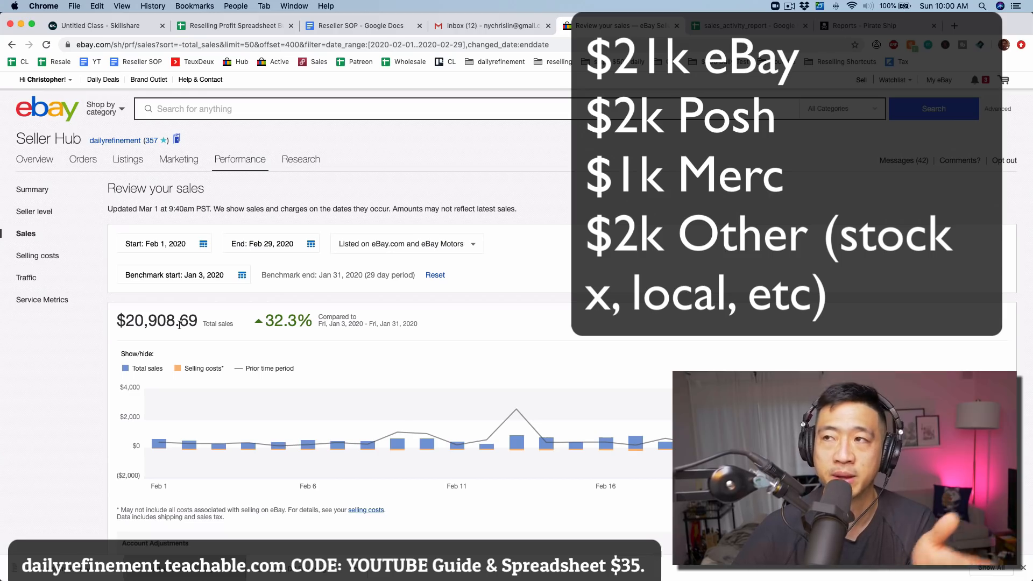
Step: Check the sales activity report's order prices and $2,247.00 total, then return to the Summary sheet
{"action": "left_click", "coordinate": [745, 26]}
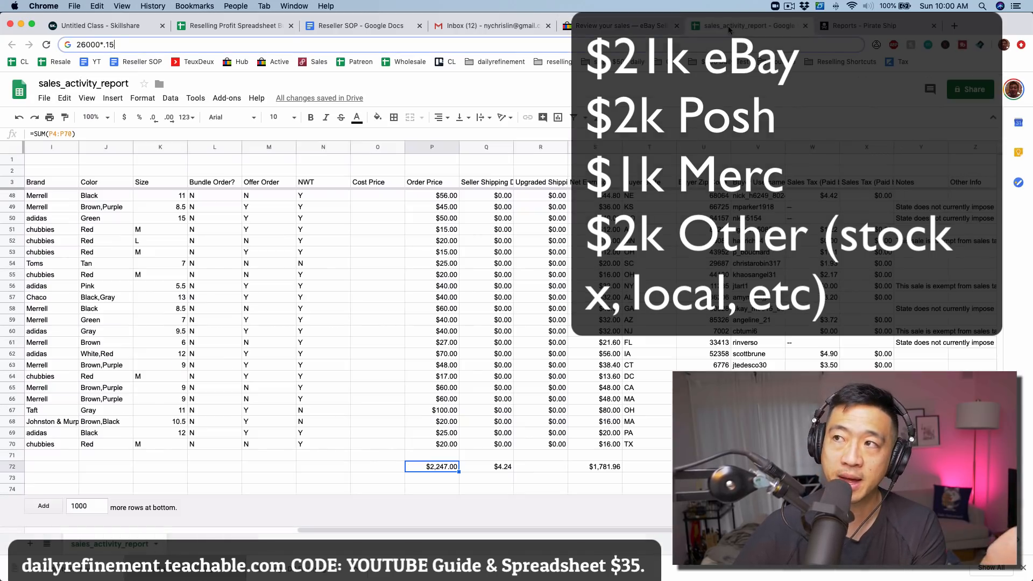
{"action": "left_click", "coordinate": [432, 388]}
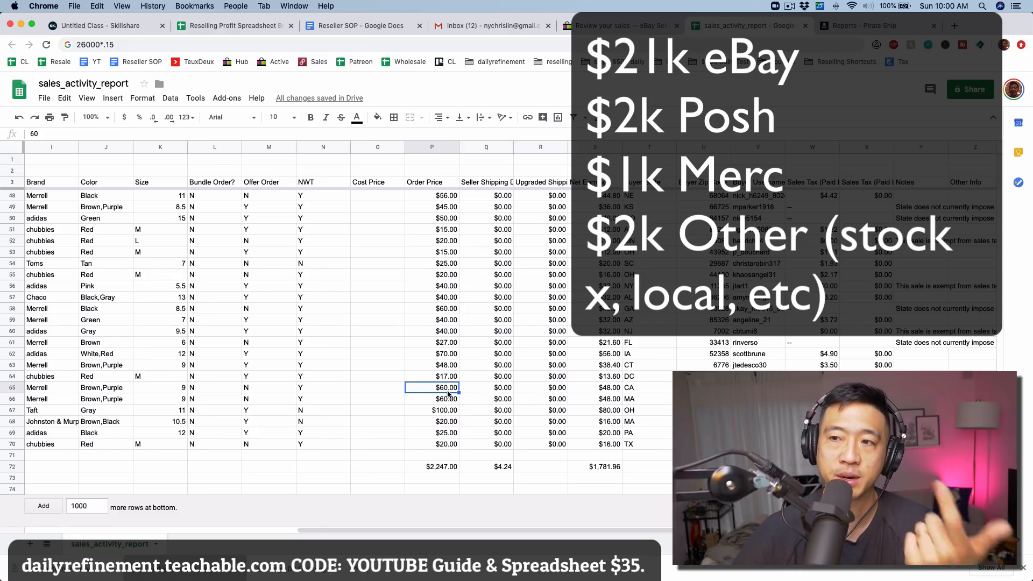
{"action": "left_click", "coordinate": [433, 466]}
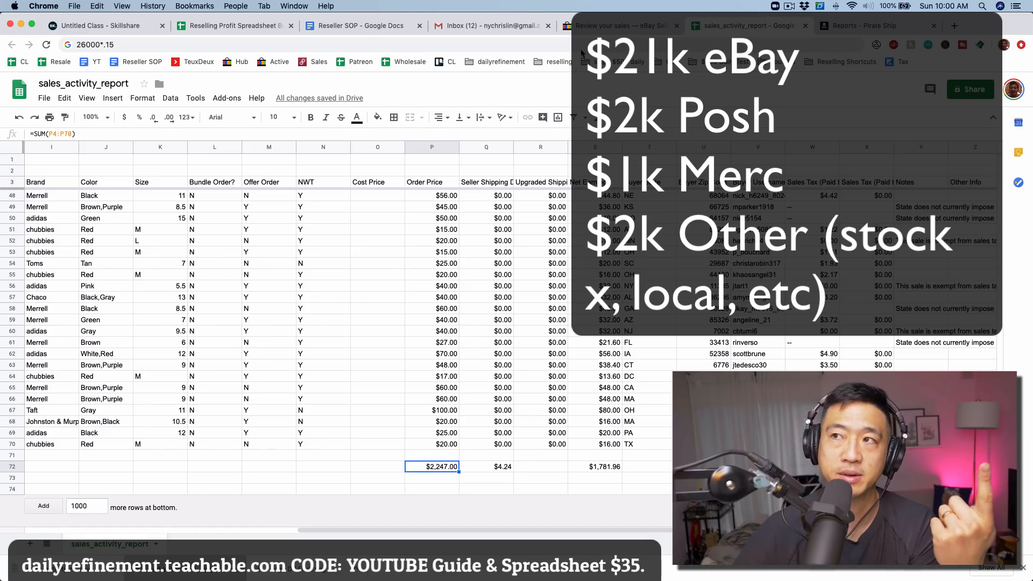
{"action": "left_click", "coordinate": [620, 26]}
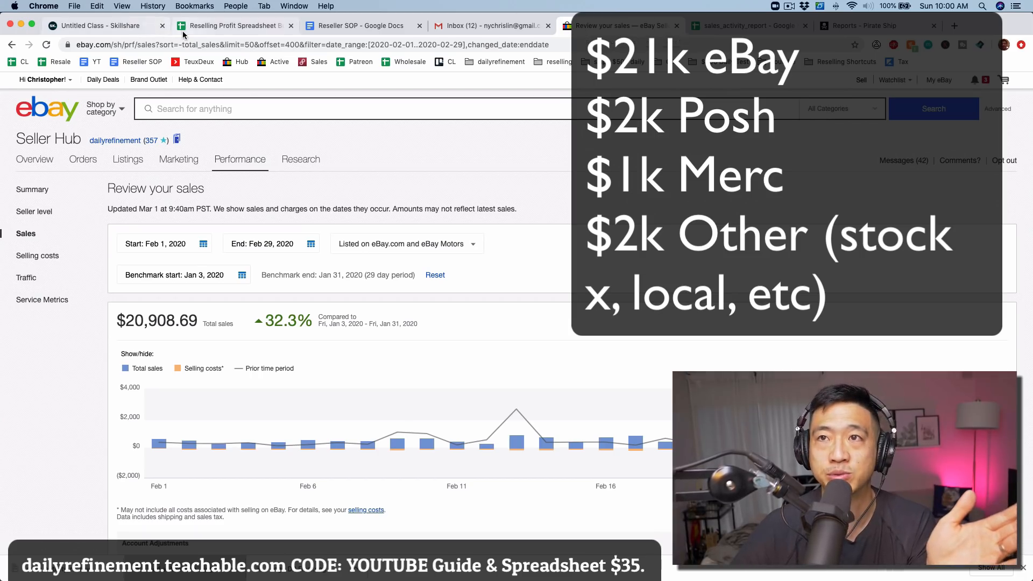
{"action": "left_click", "coordinate": [234, 26]}
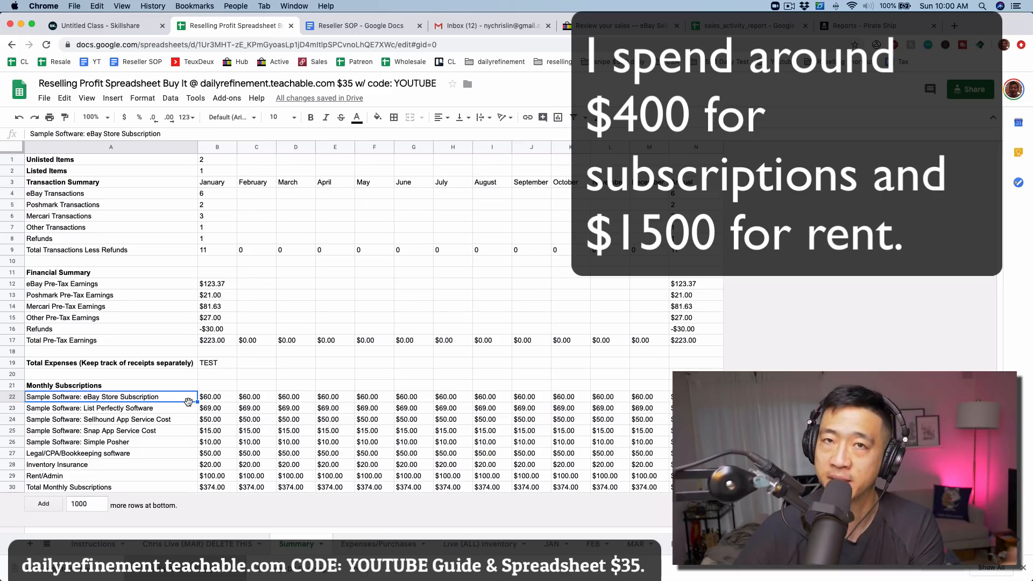
{"action": "left_click", "coordinate": [90, 431]}
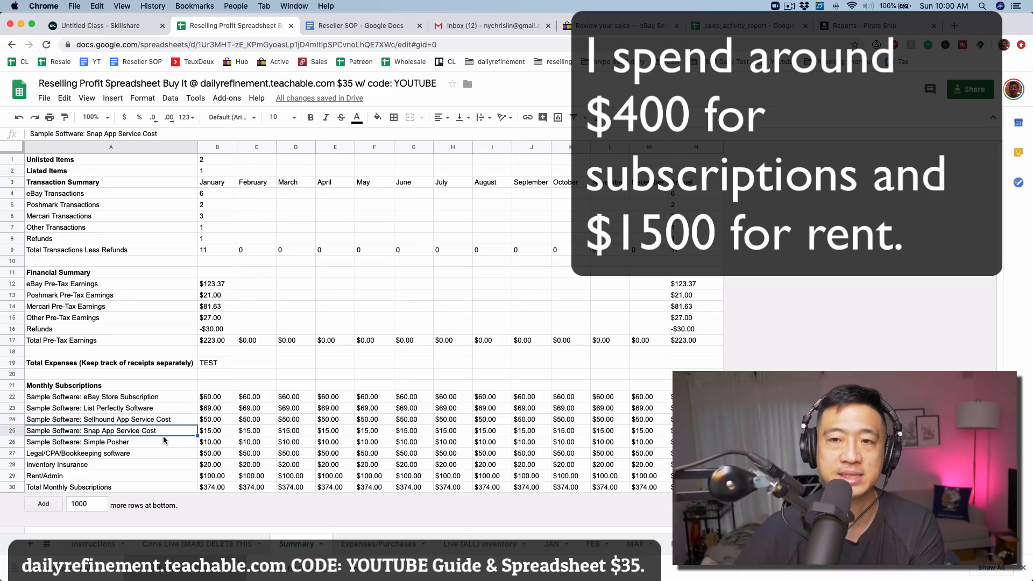
{"action": "left_click", "coordinate": [111, 453]}
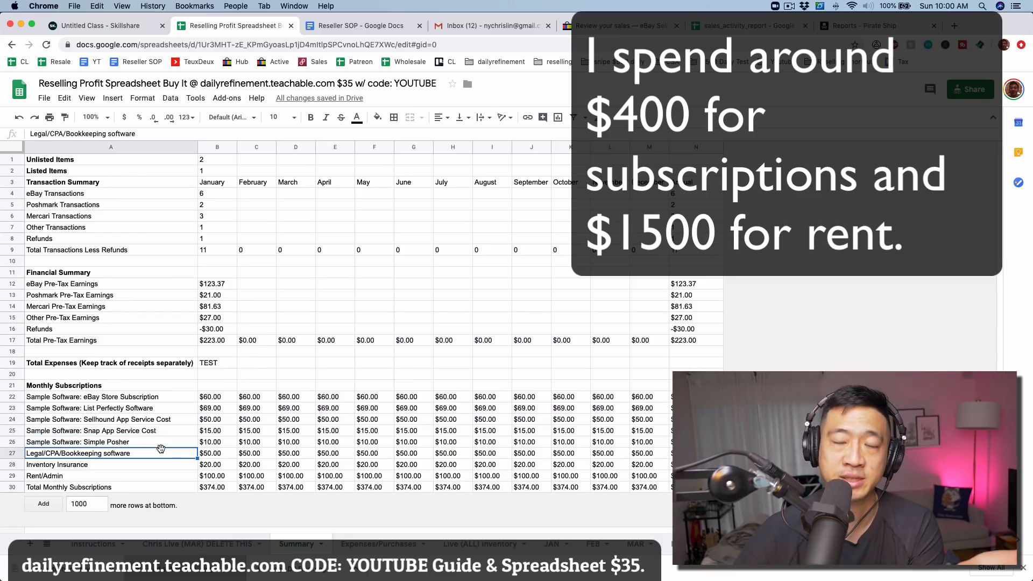
{"action": "left_click", "coordinate": [111, 442]}
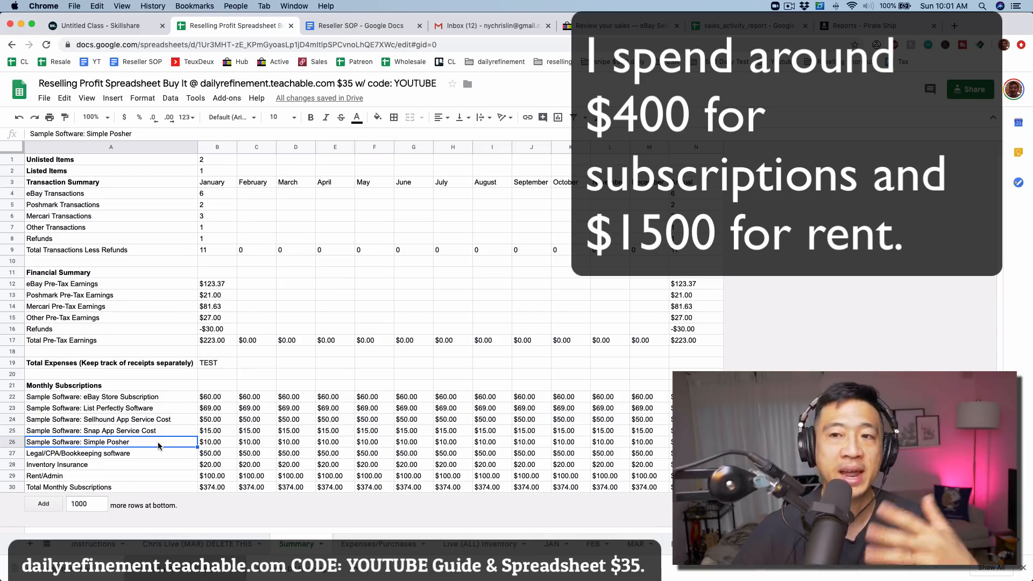
{"action": "left_click", "coordinate": [110, 476]}
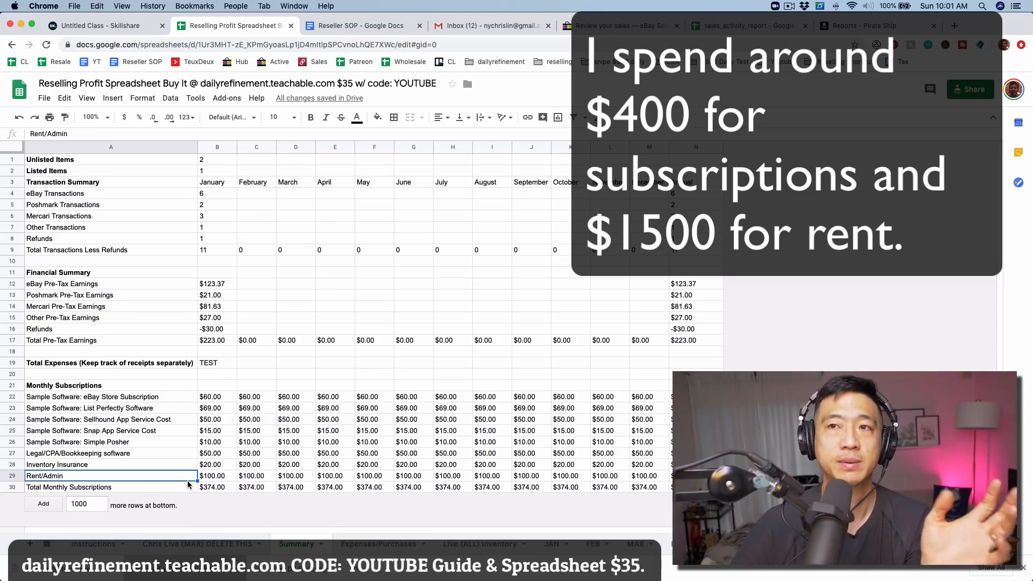
{"action": "mouse_move", "coordinate": [189, 417]}
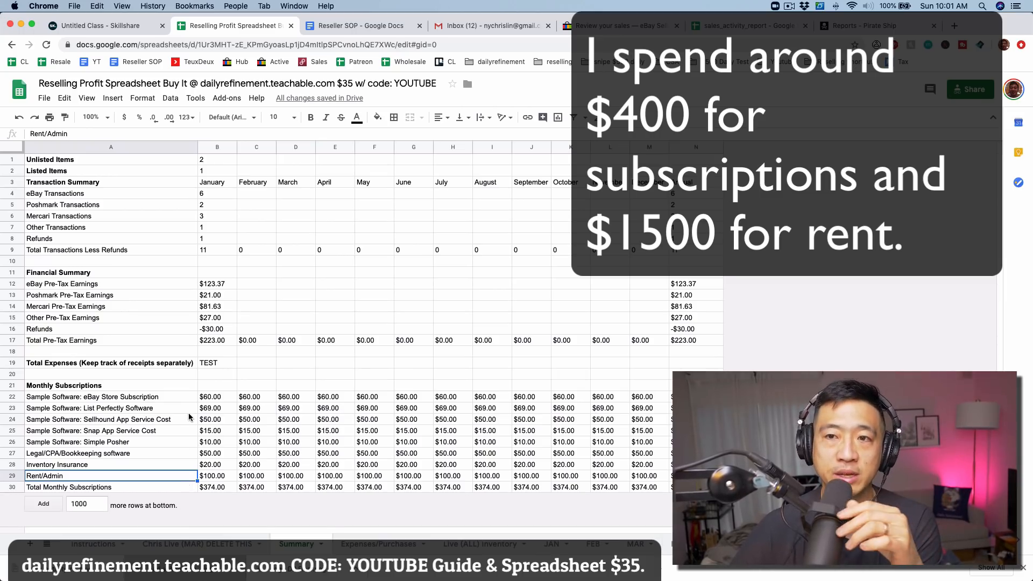
{"action": "left_click", "coordinate": [109, 408]}
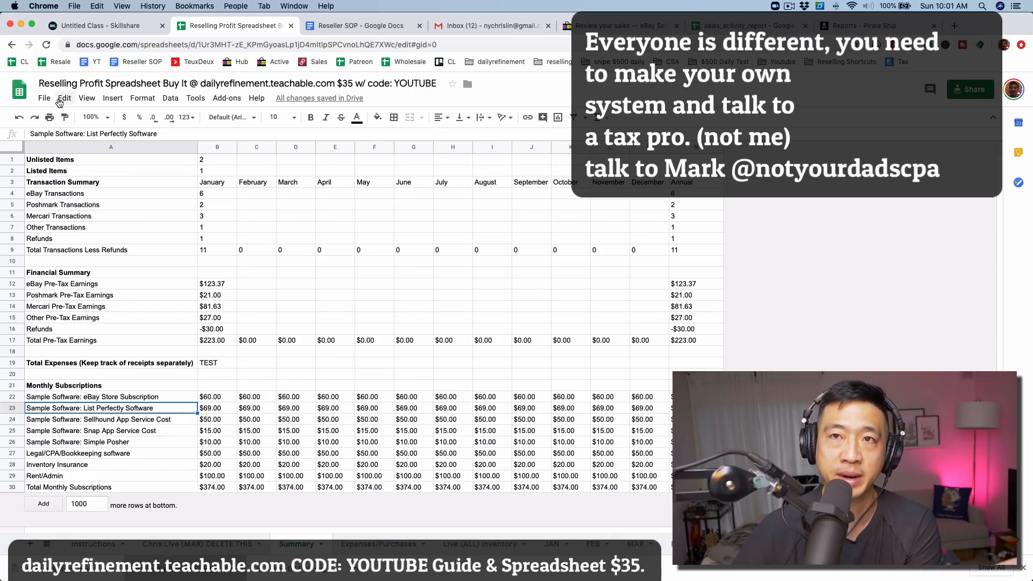
{"action": "left_click", "coordinate": [44, 98]}
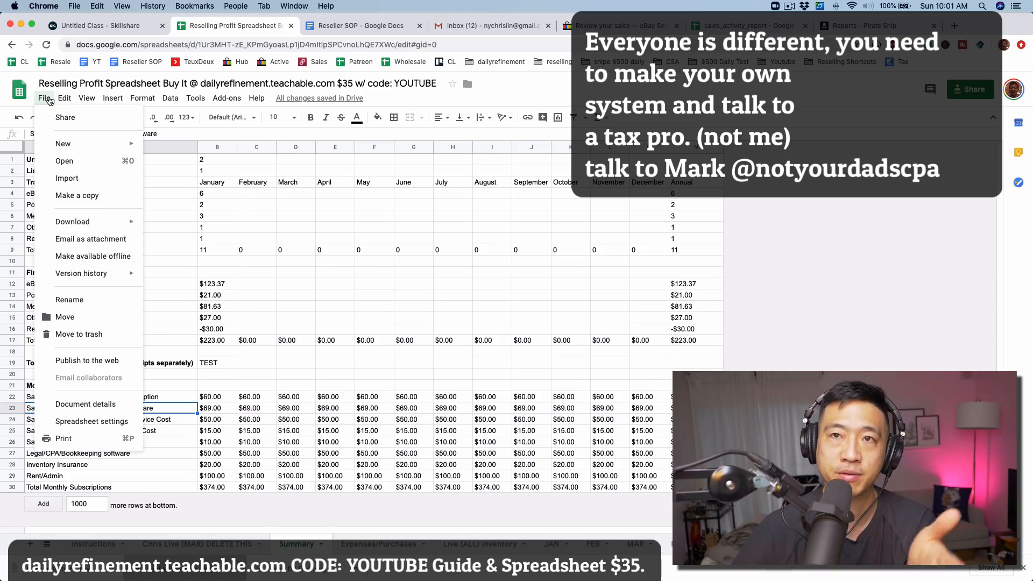
{"action": "mouse_move", "coordinate": [76, 194]}
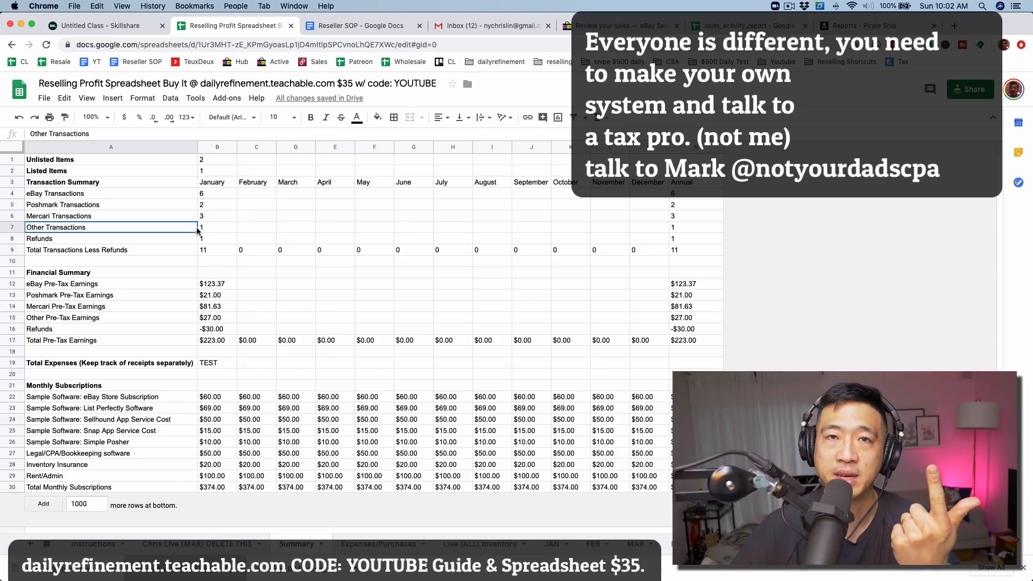
Step: Inspect January's pre-tax earnings, subscription and refunds formulas on the Summary sheet
{"action": "left_click", "coordinate": [216, 351]}
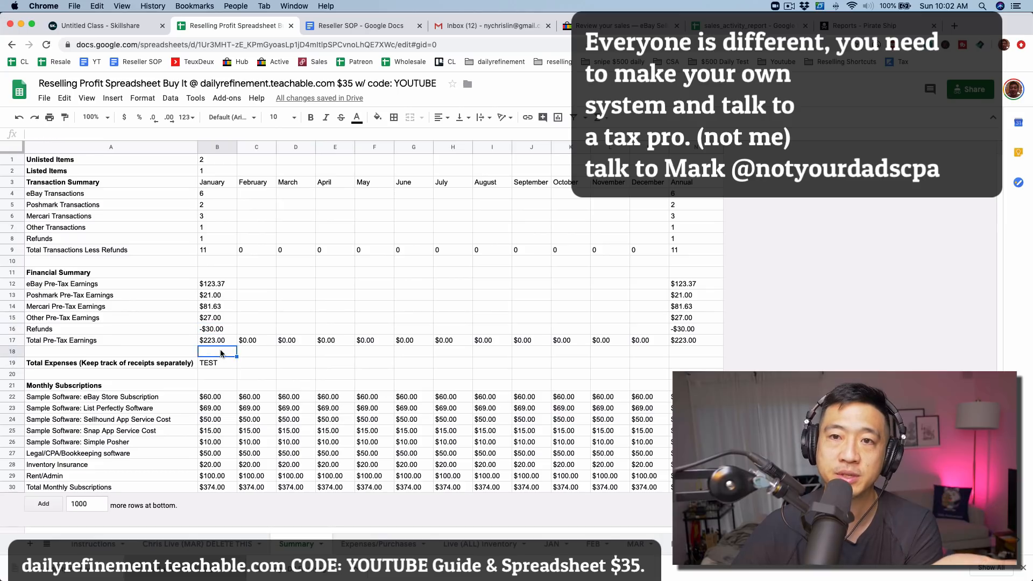
{"action": "left_click", "coordinate": [218, 340]}
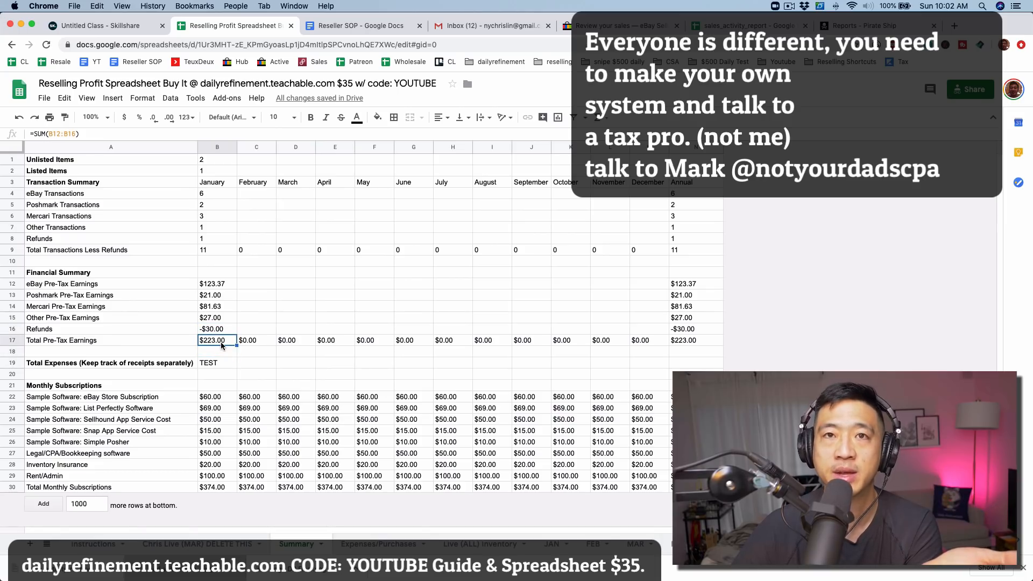
{"action": "mouse_move", "coordinate": [201, 501]}
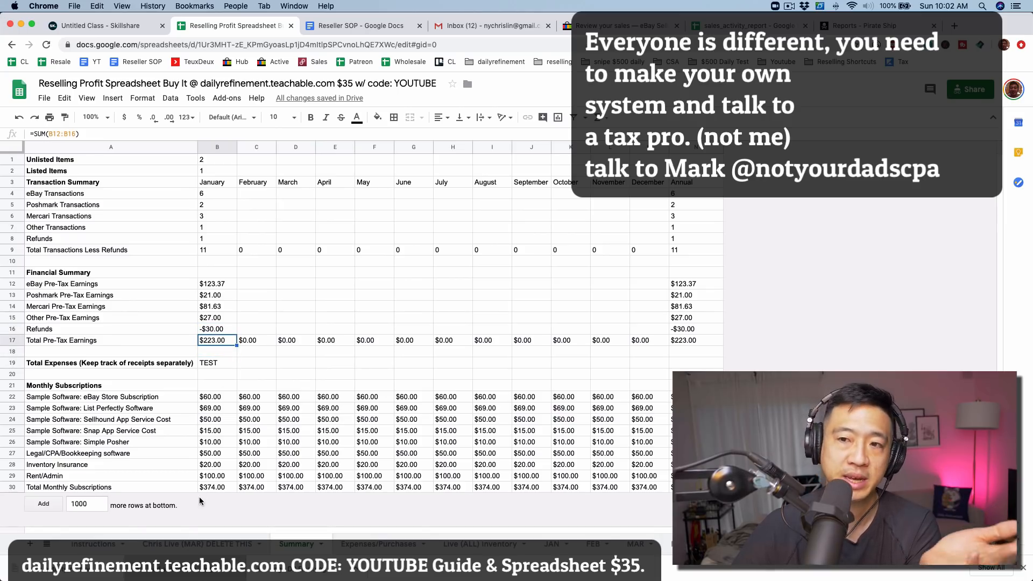
{"action": "left_click", "coordinate": [217, 487]}
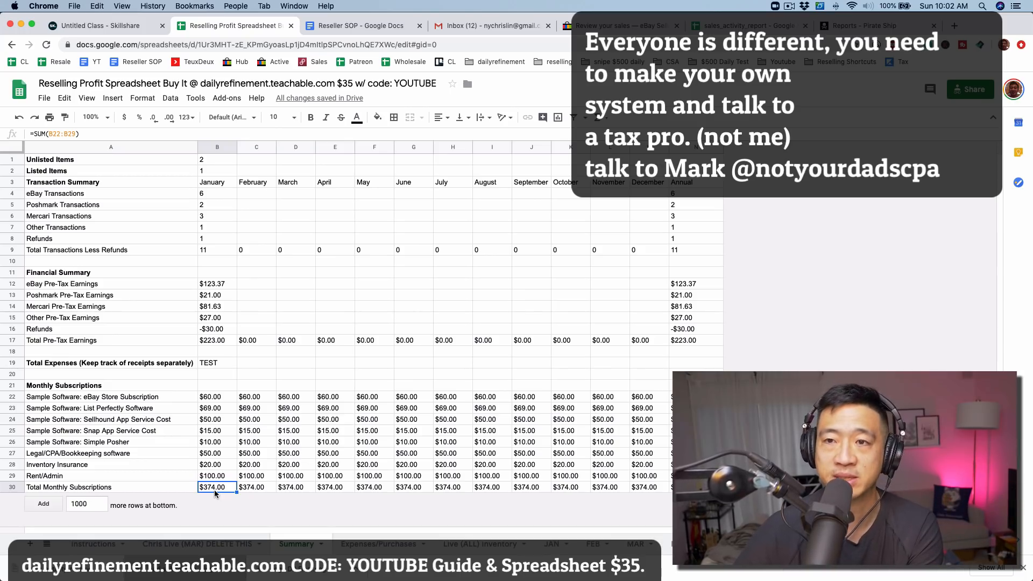
{"action": "left_click", "coordinate": [218, 396]}
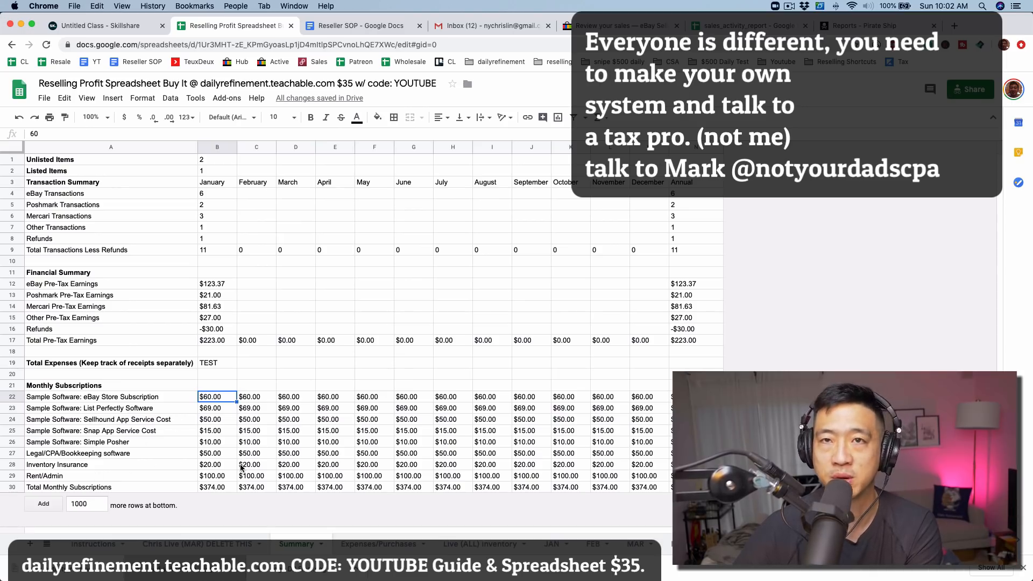
{"action": "left_click", "coordinate": [256, 329]}
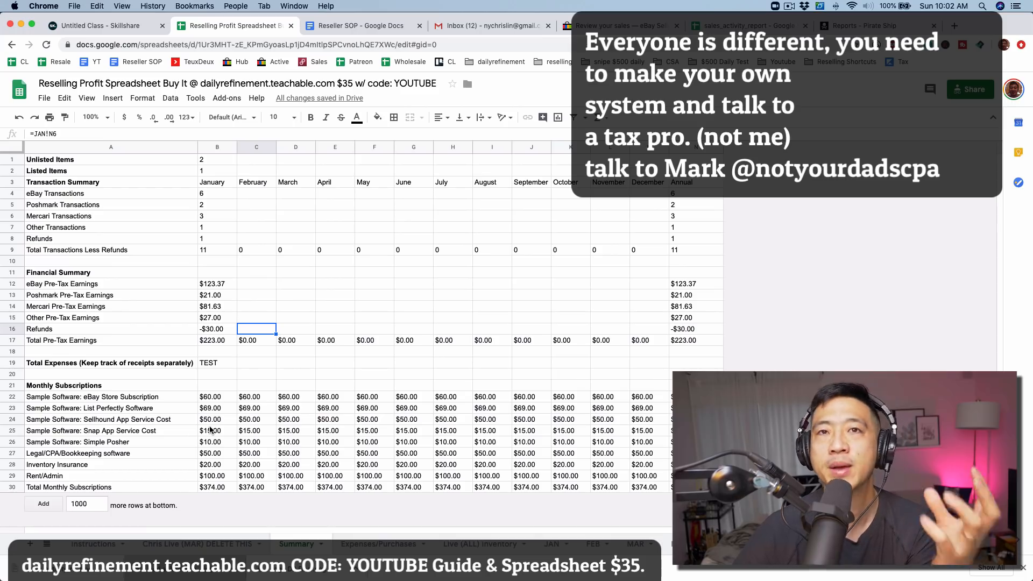
{"action": "left_click", "coordinate": [217, 328]}
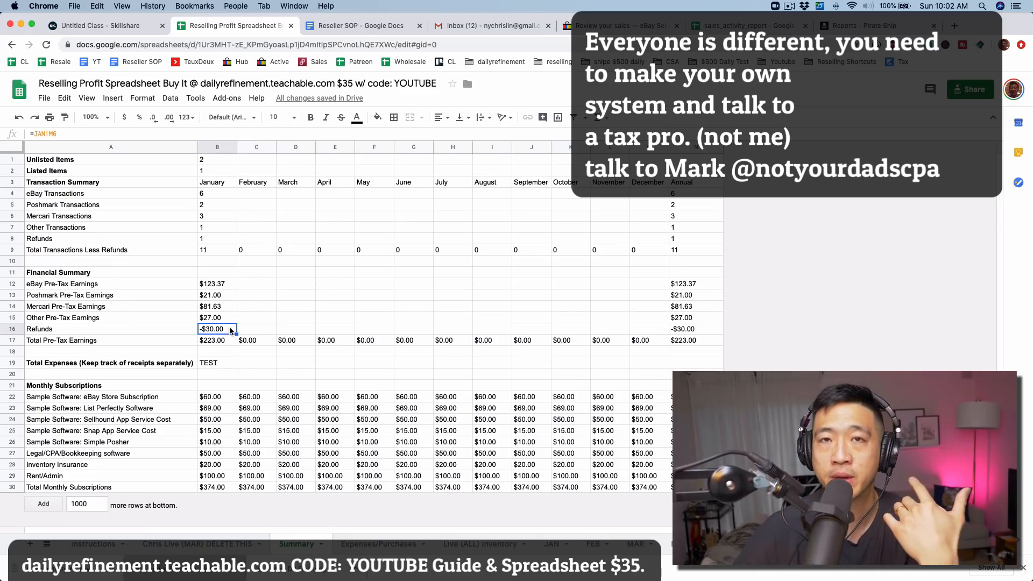
Step: Check the transactions-less-refunds and March pre-tax earnings formulas, then bring up Pirate Ship Reports
{"action": "left_click", "coordinate": [216, 250]}
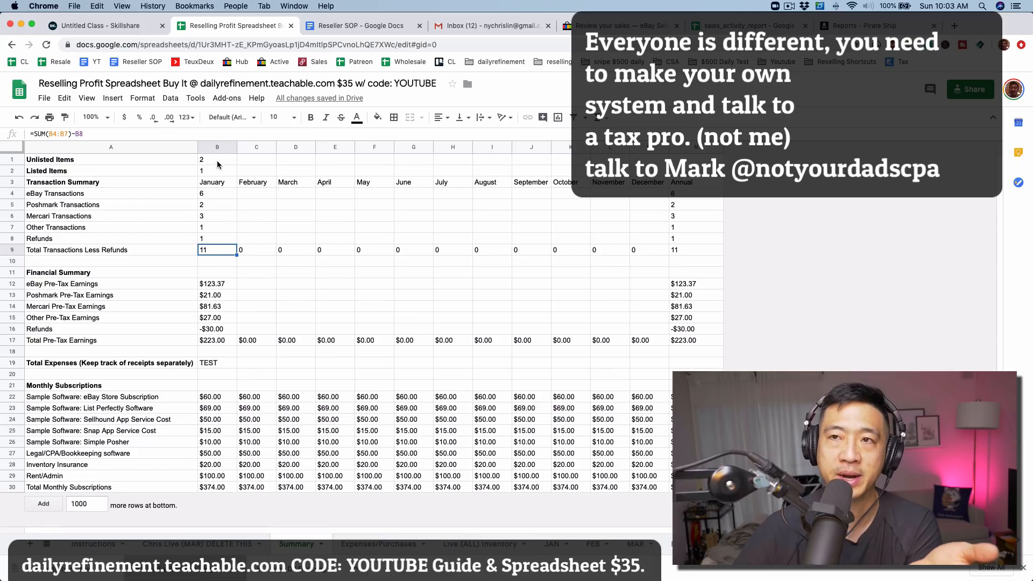
{"action": "left_click", "coordinate": [217, 238]}
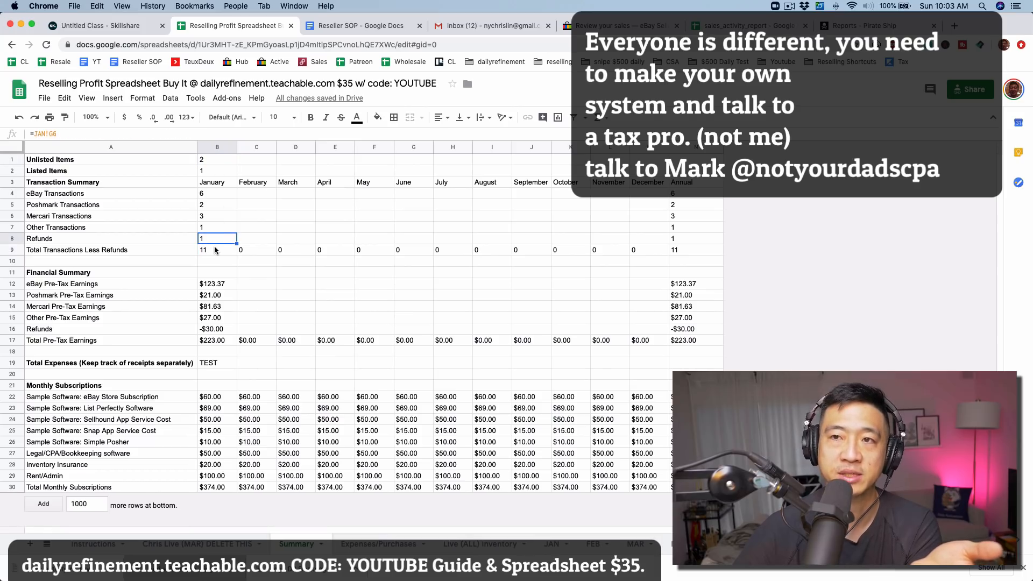
{"action": "left_click", "coordinate": [217, 249]}
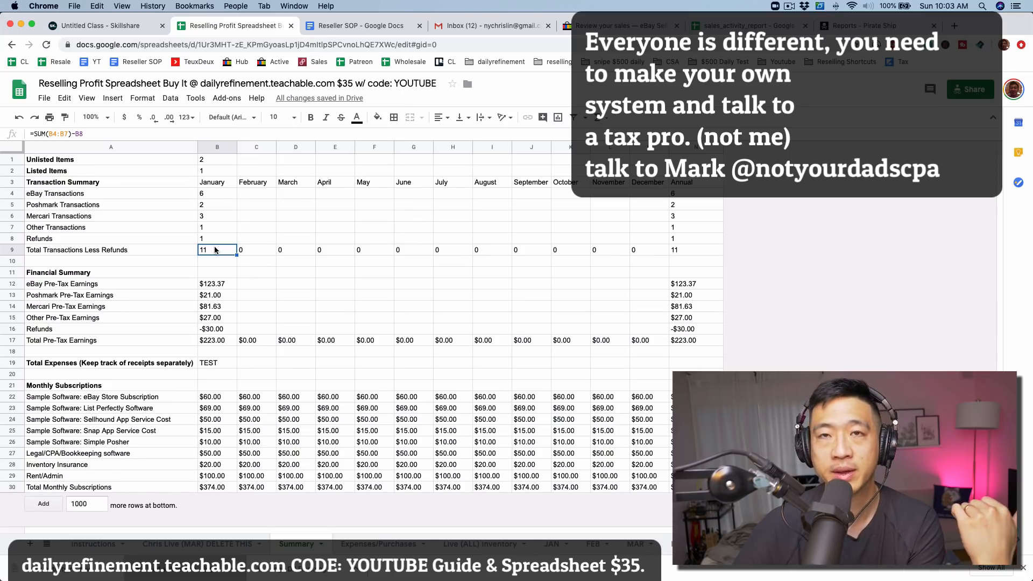
{"action": "mouse_move", "coordinate": [231, 256]}
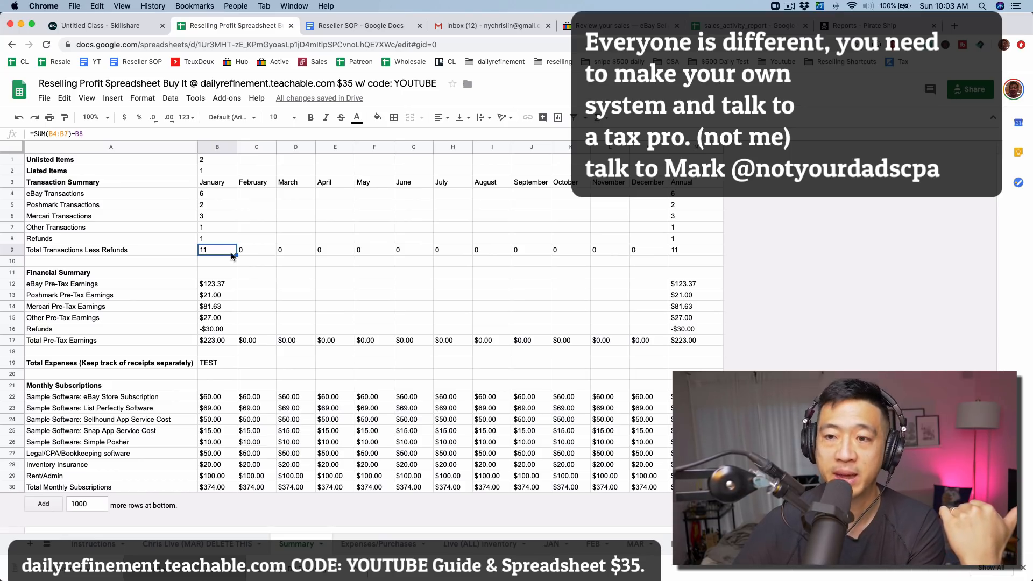
{"action": "mouse_move", "coordinate": [314, 330]}
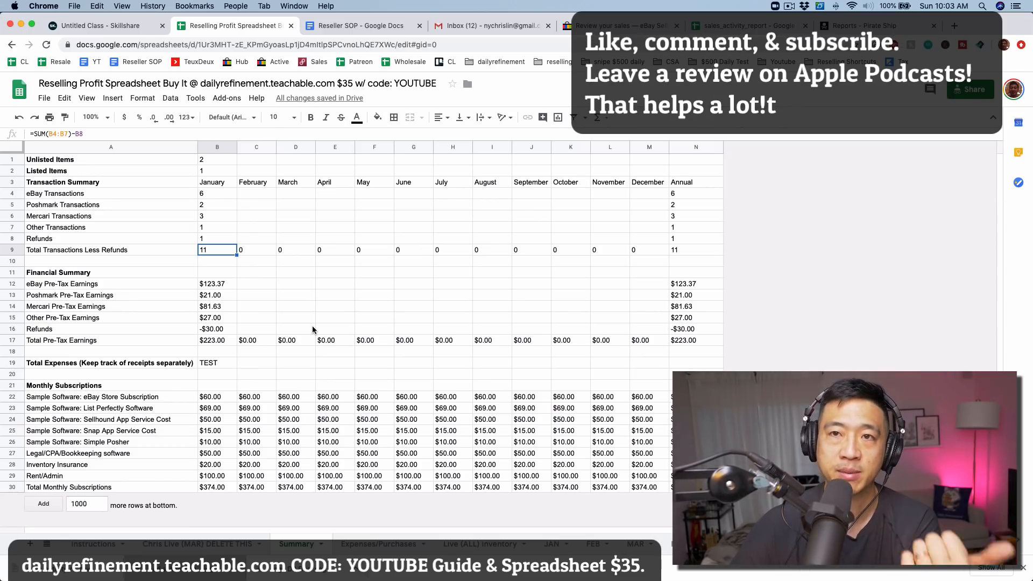
{"action": "left_click", "coordinate": [295, 340]}
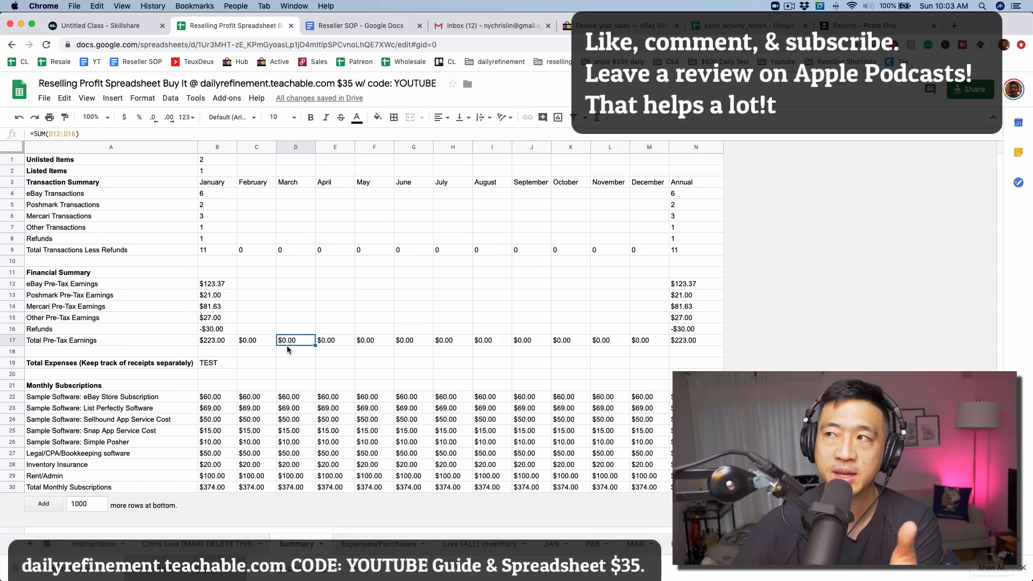
{"action": "left_click", "coordinate": [864, 25]}
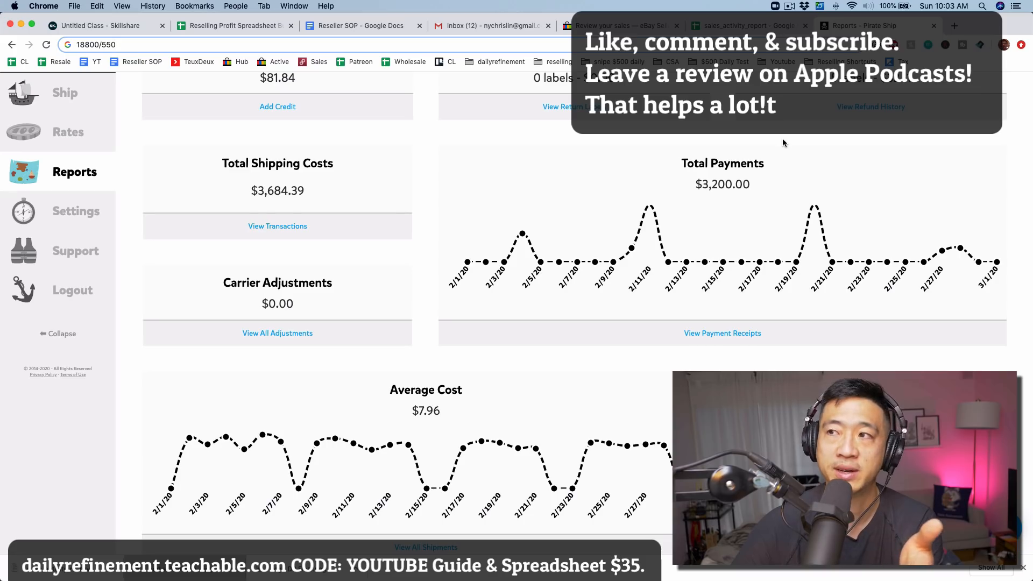
{"action": "mouse_move", "coordinate": [743, 182]}
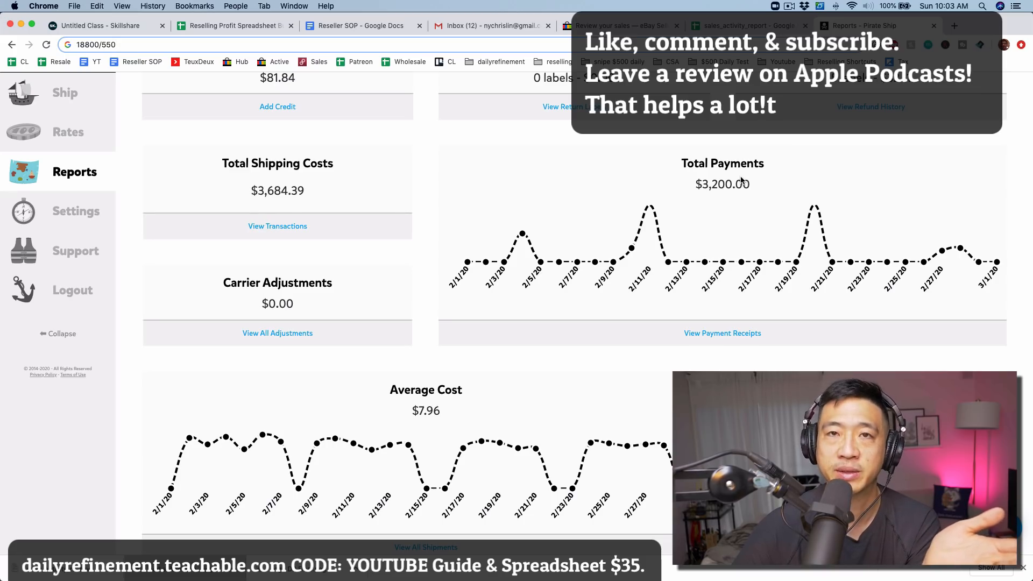
{"action": "mouse_move", "coordinate": [708, 201]}
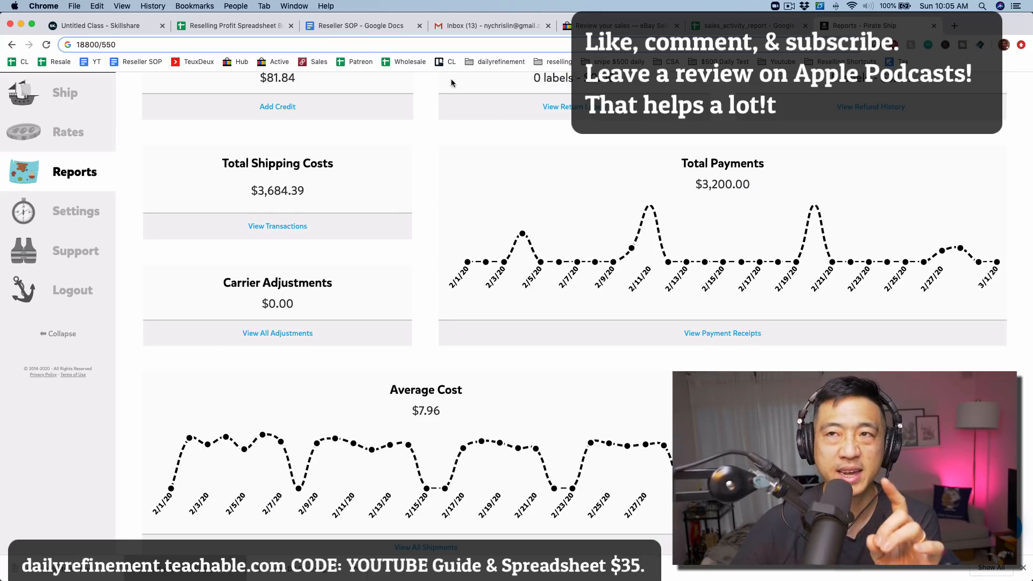
Step: Leave Pirate Ship's Reports page and return to the profit spreadsheet
{"action": "left_click", "coordinate": [234, 26]}
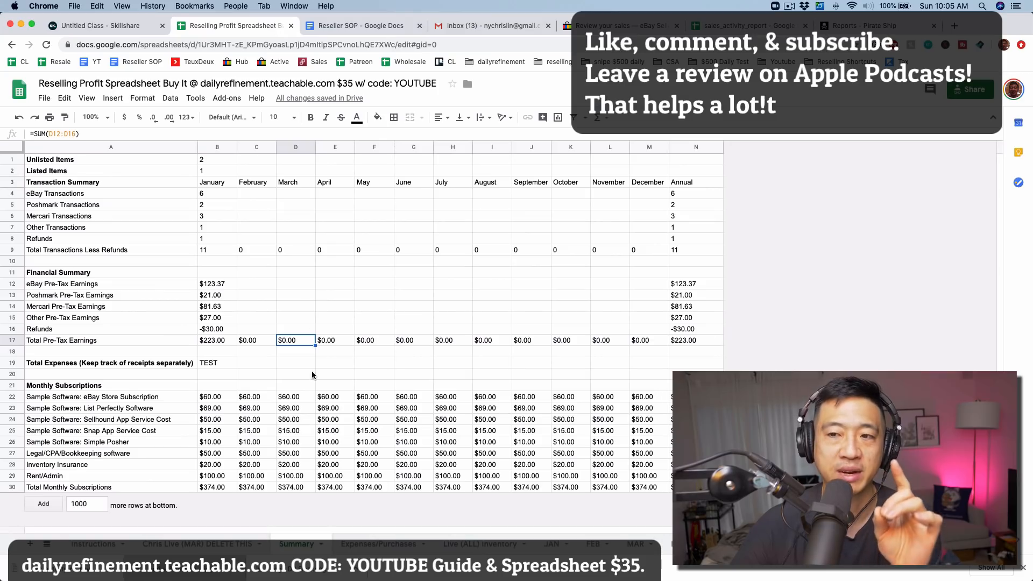
Step: Look over the Live (ALL) inventory's newest item 00015 and its empty Location, COGS and Buy Date cells
{"action": "left_click", "coordinate": [378, 543]}
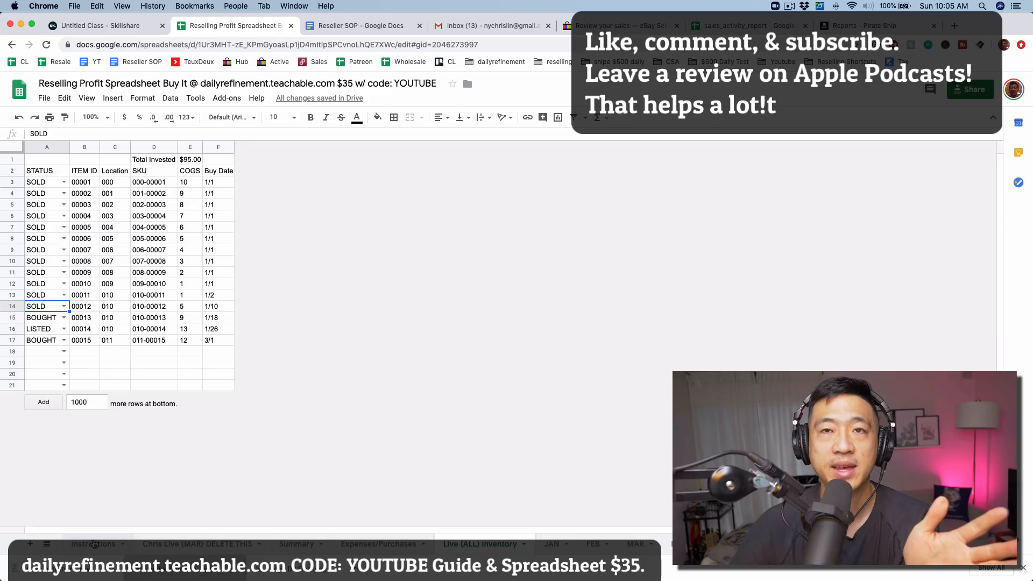
{"action": "left_click", "coordinate": [94, 544]}
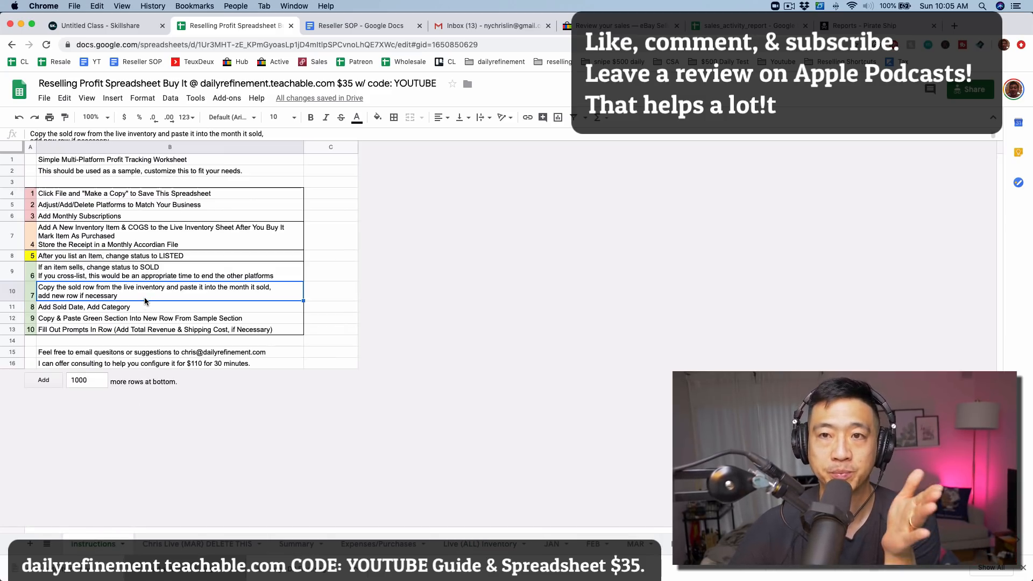
{"action": "mouse_move", "coordinate": [366, 517]}
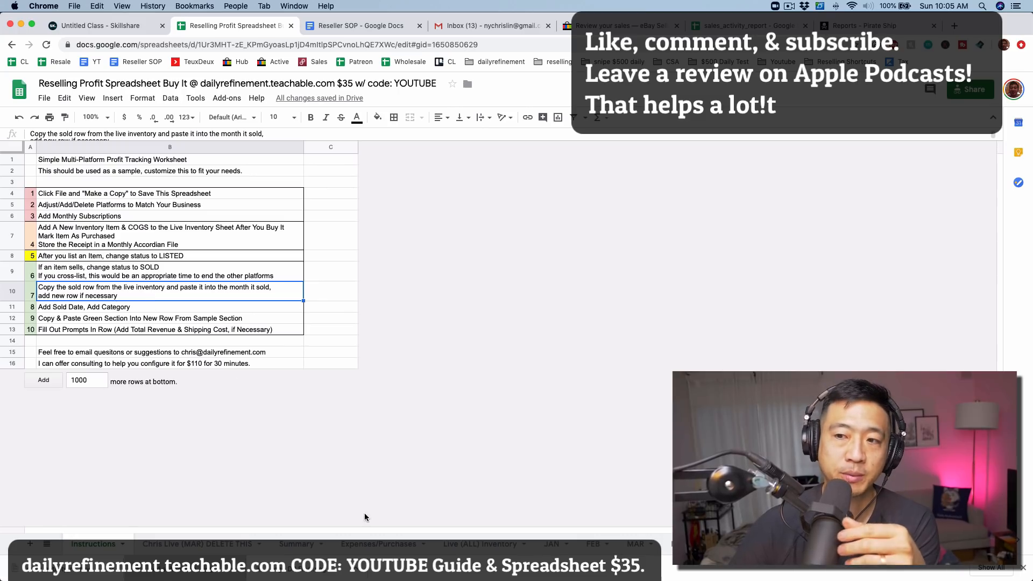
{"action": "left_click", "coordinate": [480, 543]}
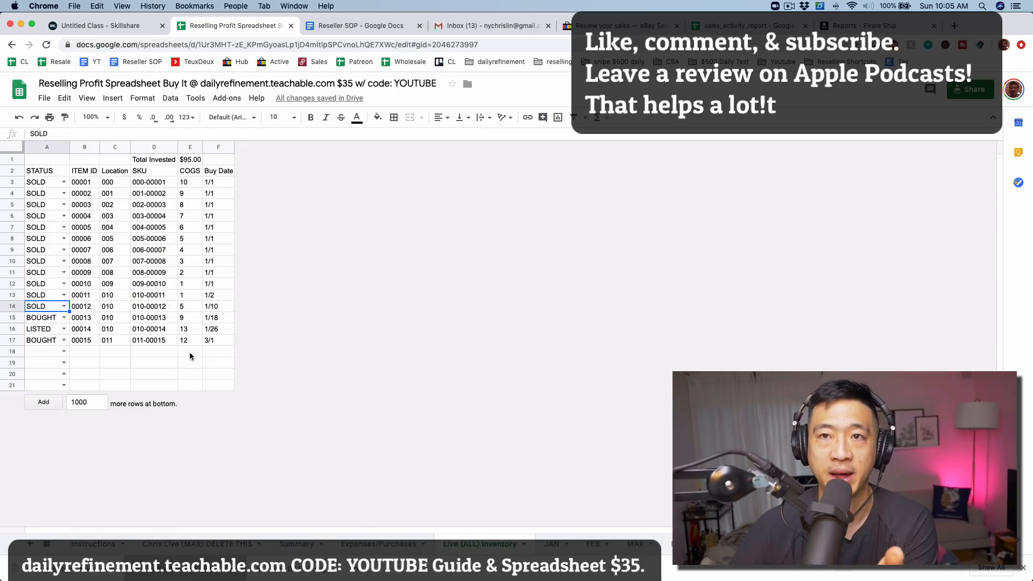
{"action": "left_click", "coordinate": [114, 362]}
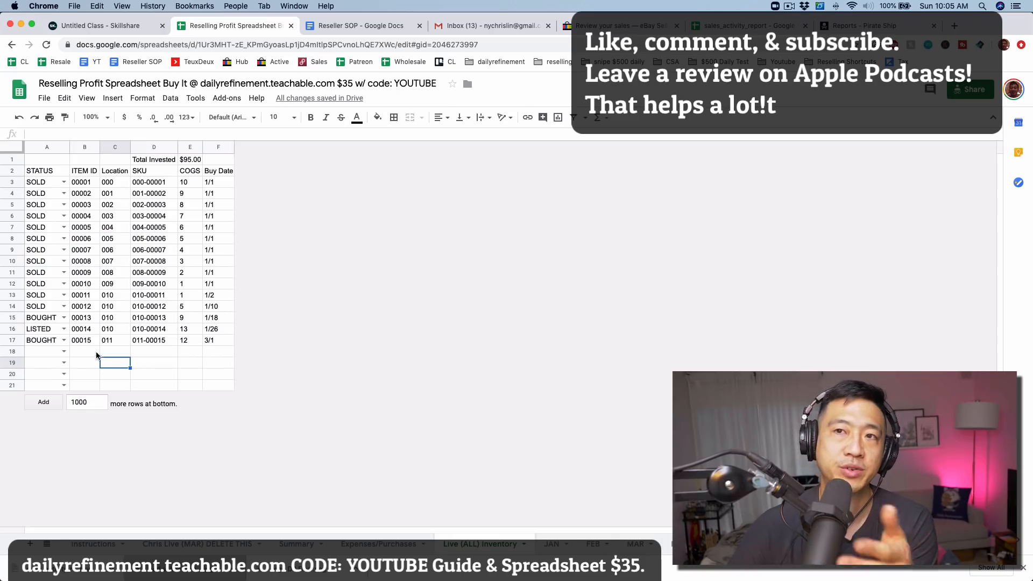
{"action": "left_click", "coordinate": [81, 341]}
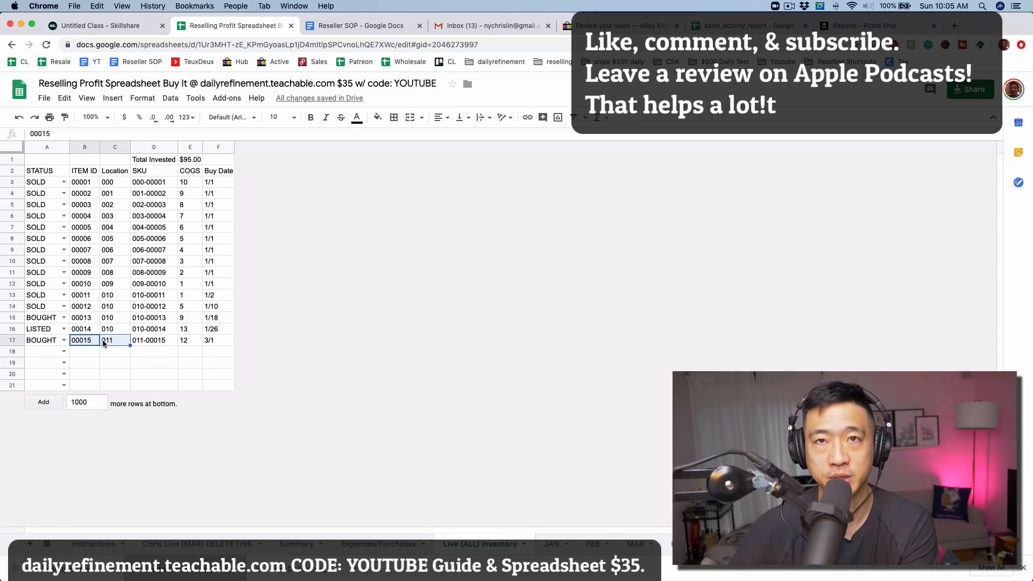
{"action": "left_click", "coordinate": [114, 351]}
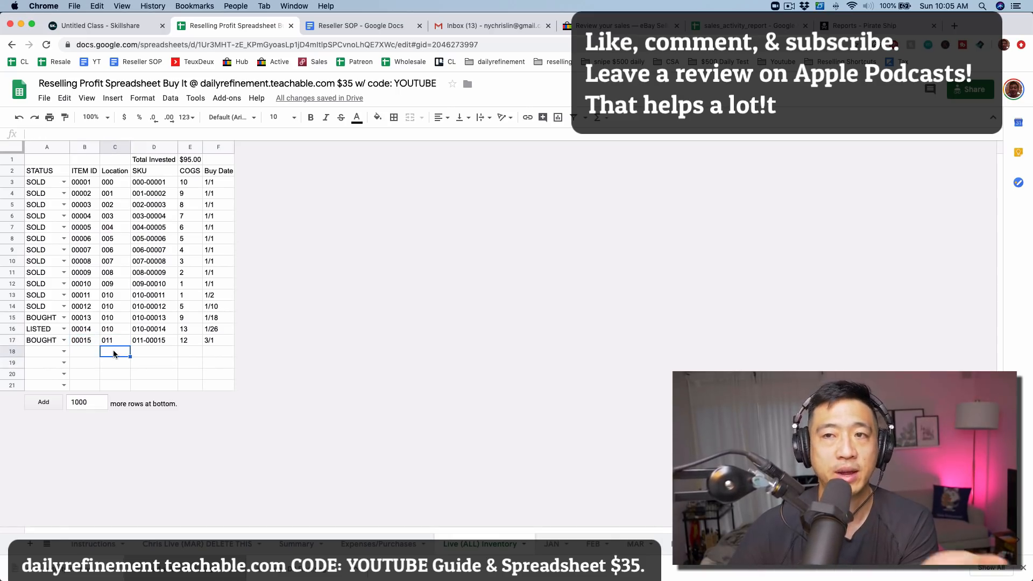
{"action": "left_click", "coordinate": [190, 351]}
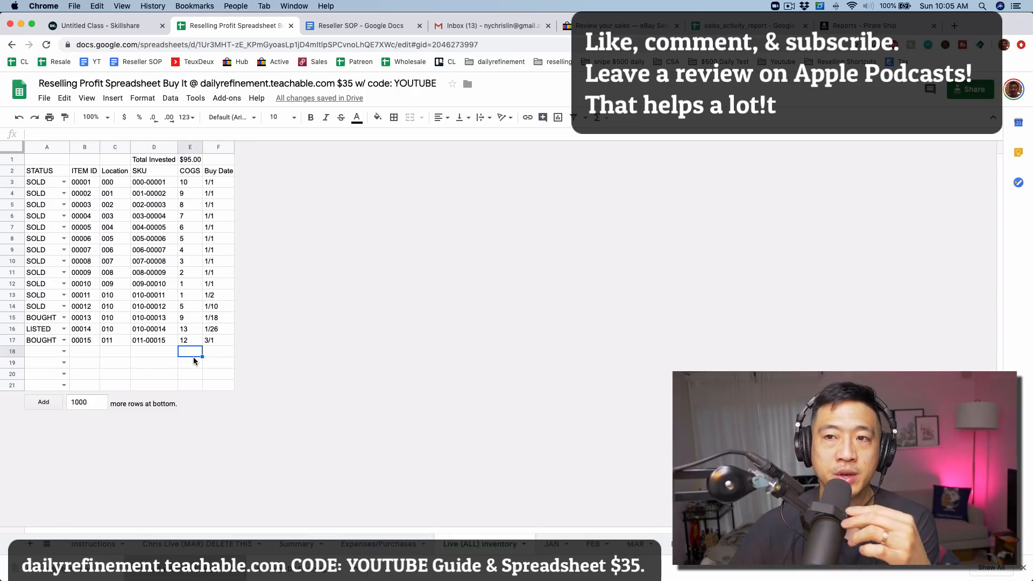
{"action": "left_click", "coordinate": [218, 351]}
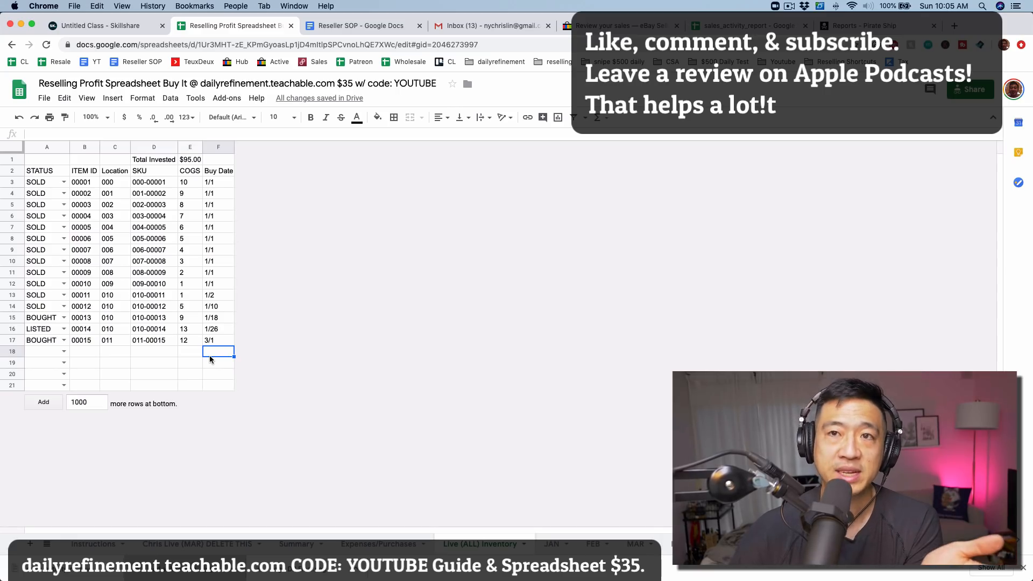
Step: Recheck the Instructions sheet, then bring up the JAN monthly sales sheet
{"action": "left_click", "coordinate": [93, 544]}
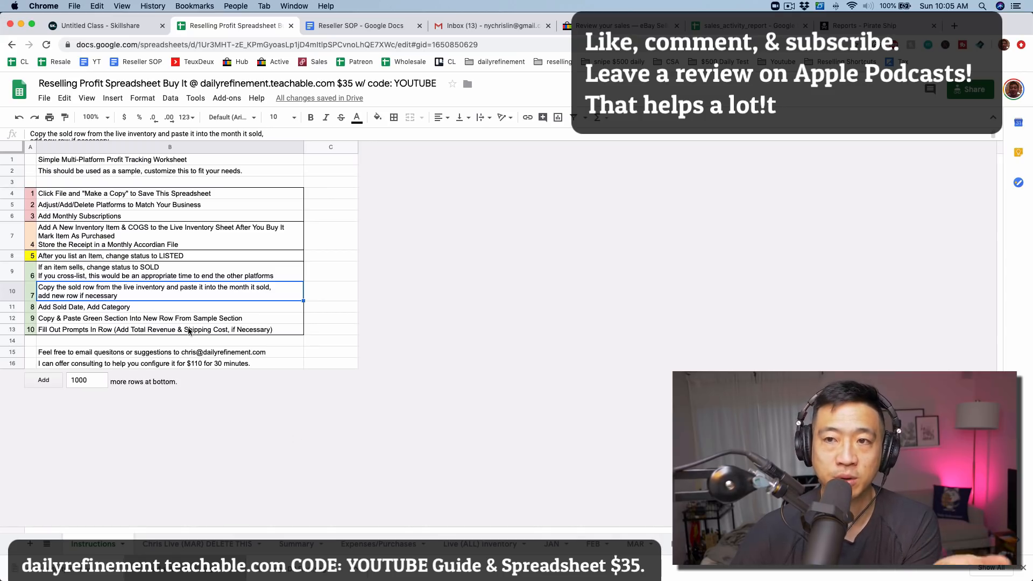
{"action": "left_click", "coordinate": [479, 543]}
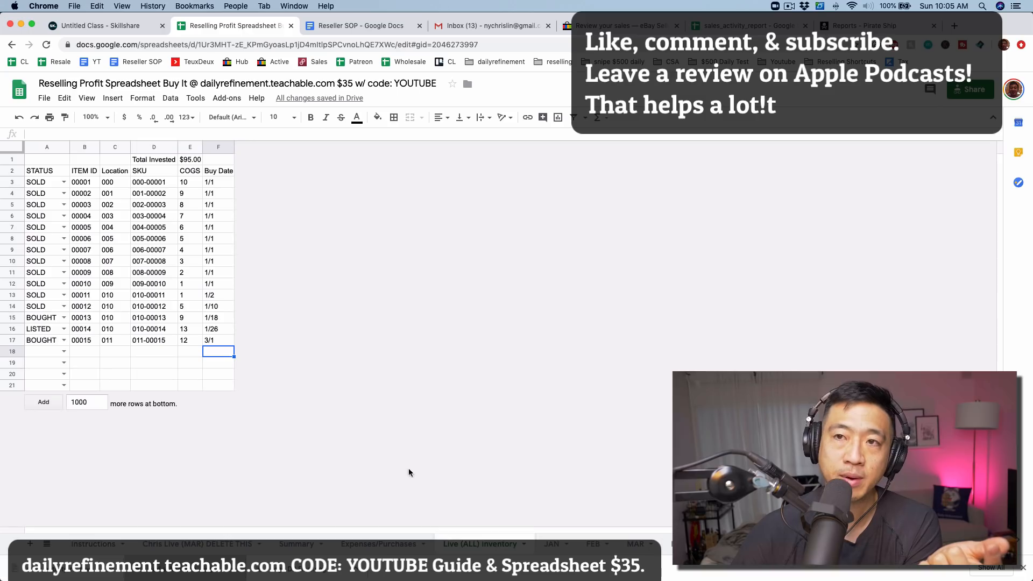
{"action": "left_click", "coordinate": [552, 543]}
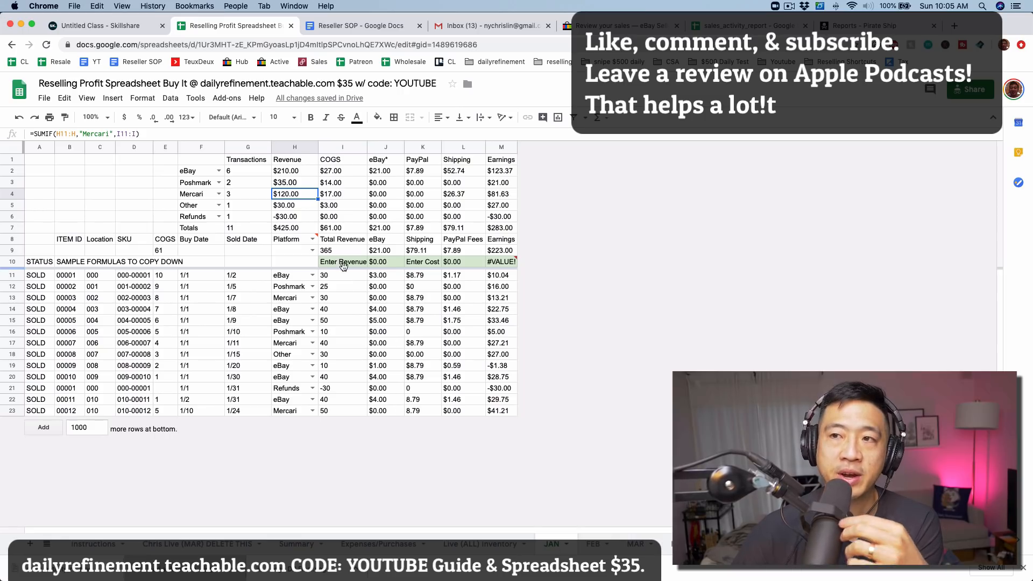
Step: Inspect the JAN sheet's Enter Revenue and Enter Cost formula cells, then return to Instructions
{"action": "left_click", "coordinate": [342, 261]}
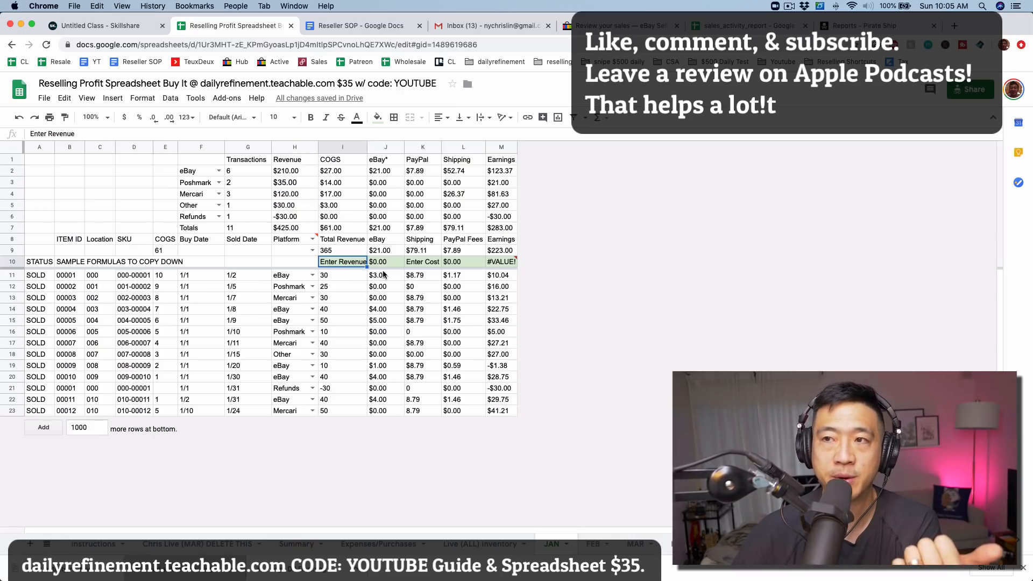
{"action": "left_click", "coordinate": [422, 261]}
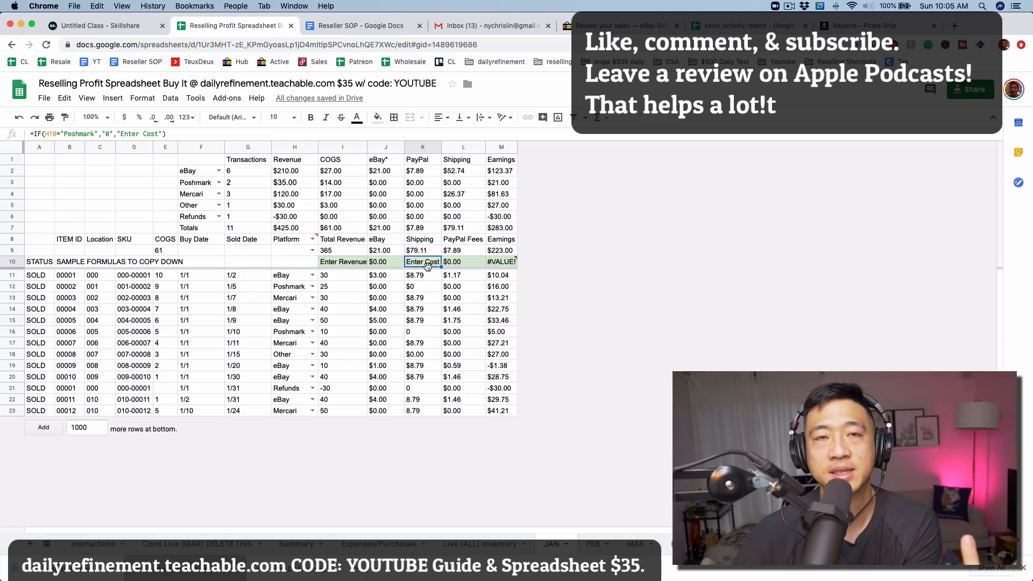
{"action": "mouse_move", "coordinate": [109, 484]}
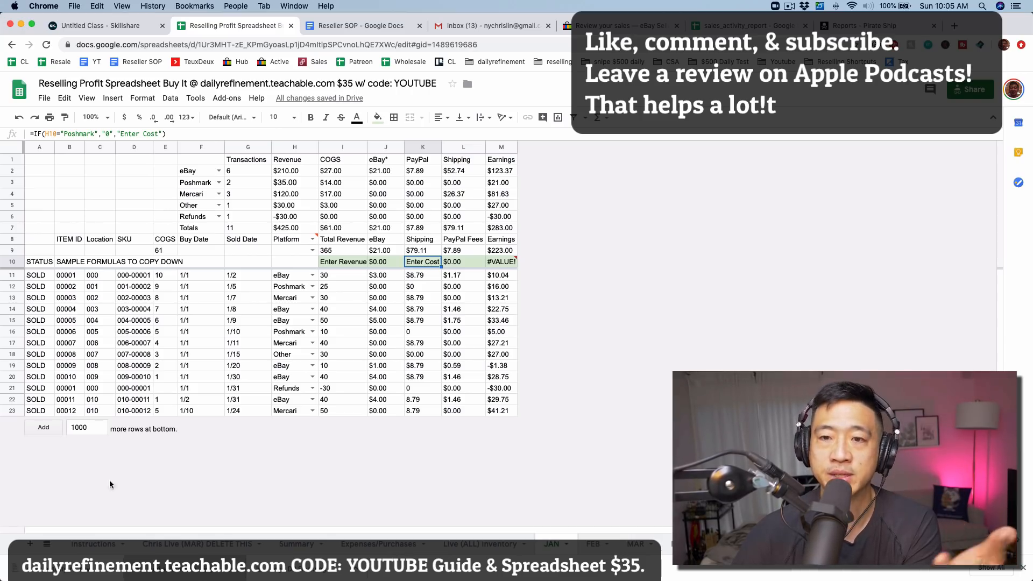
{"action": "mouse_move", "coordinate": [103, 510]}
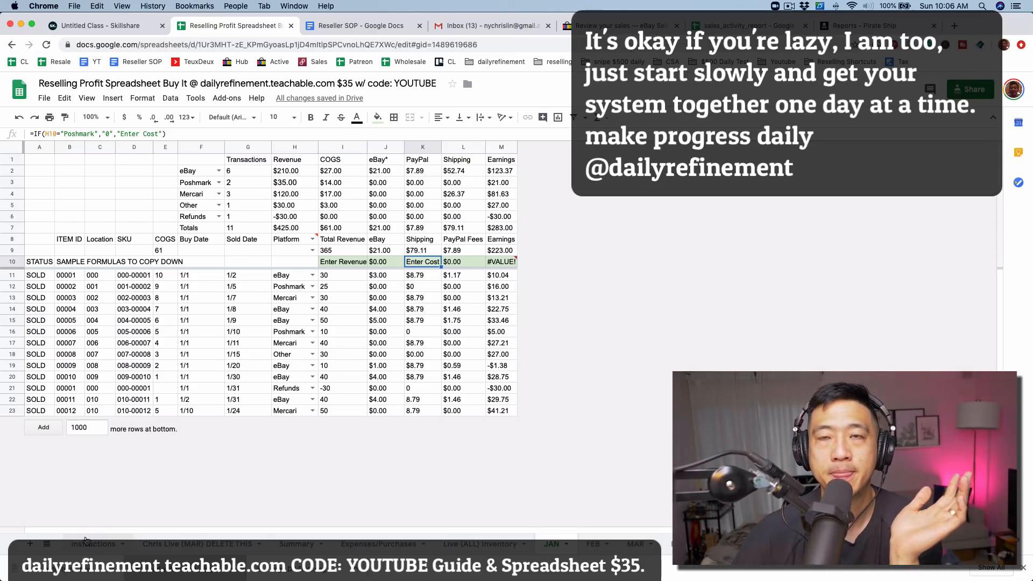
{"action": "left_click", "coordinate": [94, 543]}
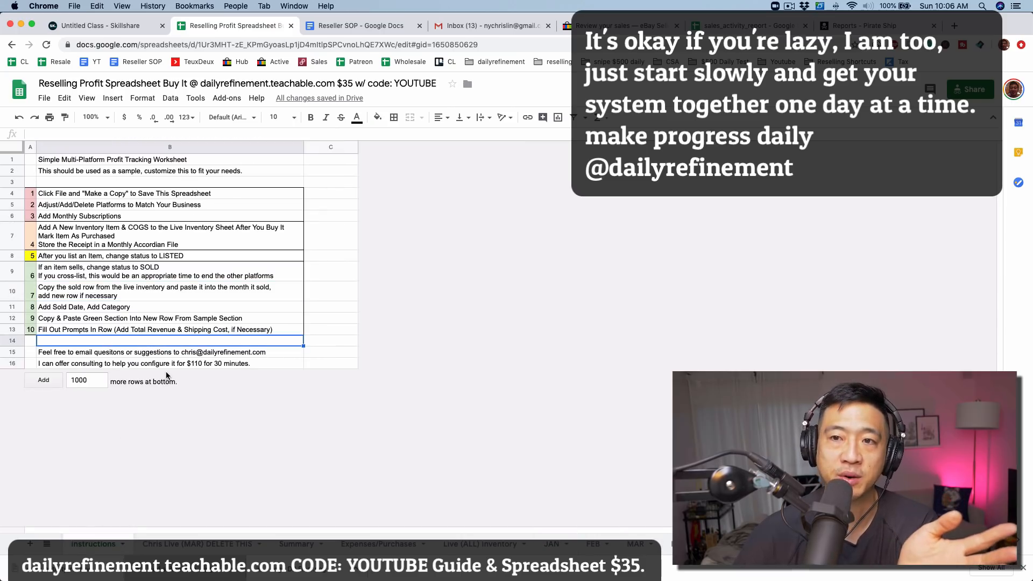
Step: View the empty March sheet marked for deletion, then go back to the Summary sheet
{"action": "left_click", "coordinate": [170, 363]}
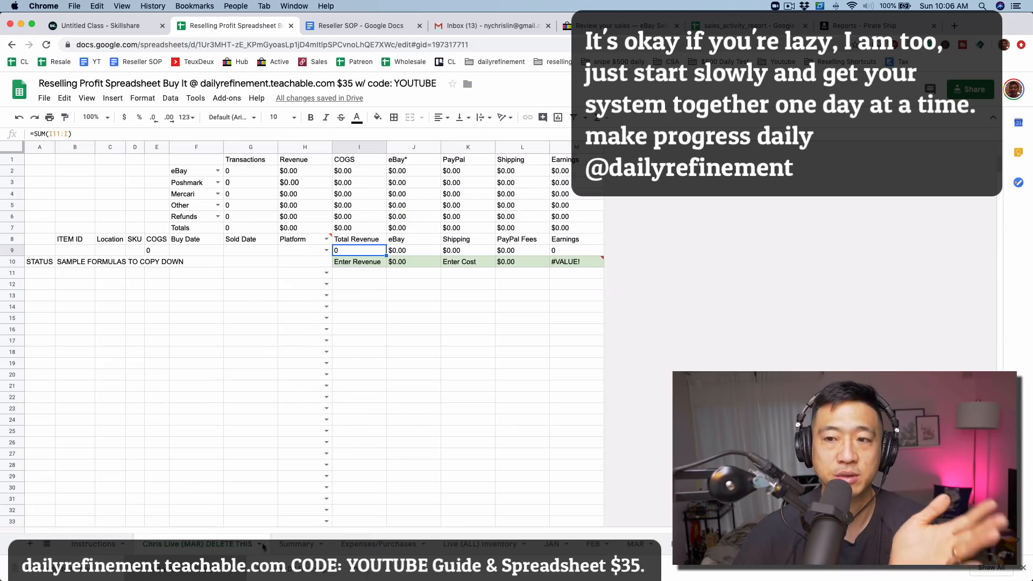
{"action": "left_click", "coordinate": [296, 544]}
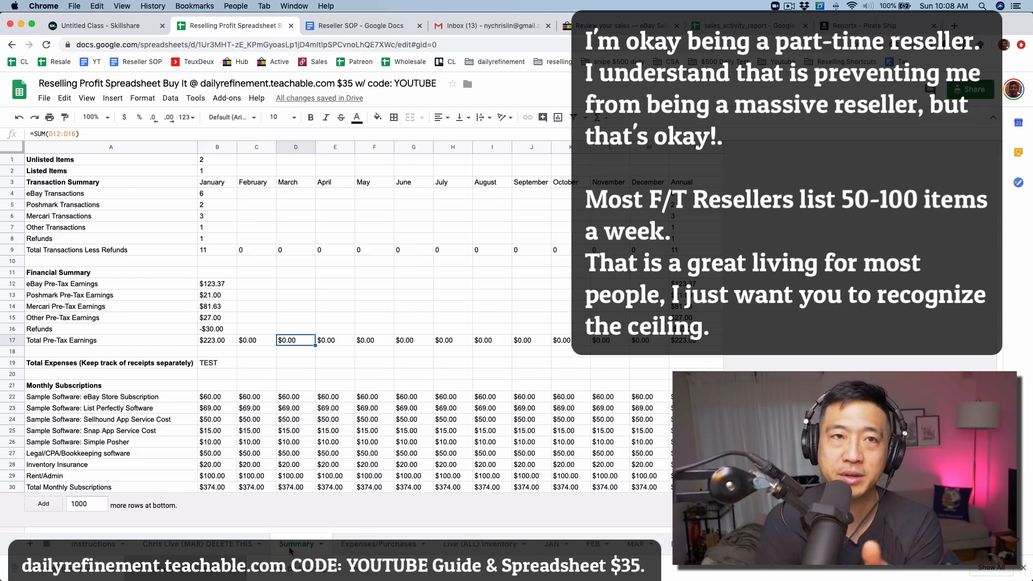
Step: Review the Instructions steps on changing item status to SOLD and copying sold rows into months
{"action": "left_click", "coordinate": [94, 543]}
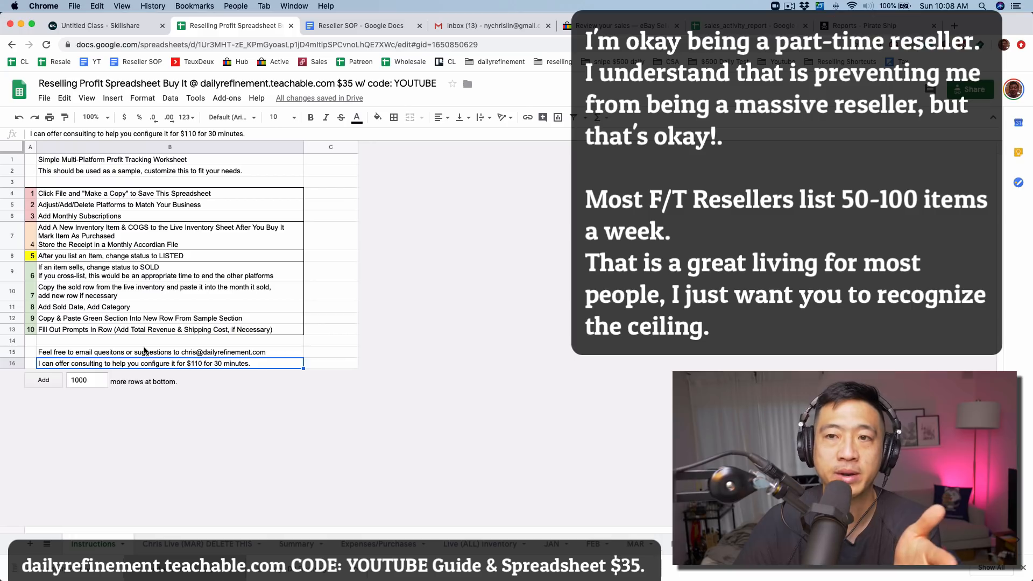
{"action": "left_click", "coordinate": [170, 351]}
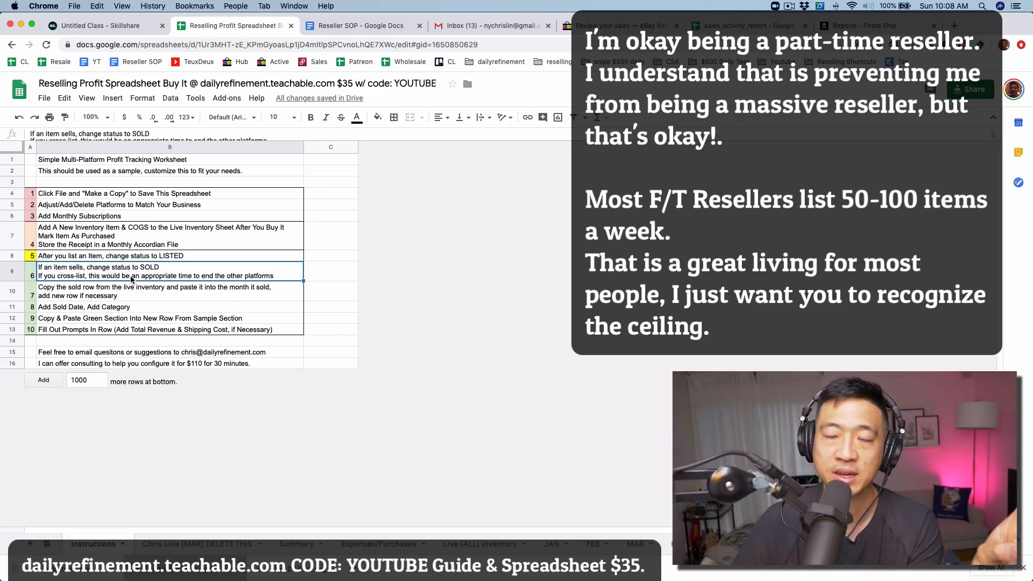
{"action": "left_click", "coordinate": [131, 291]}
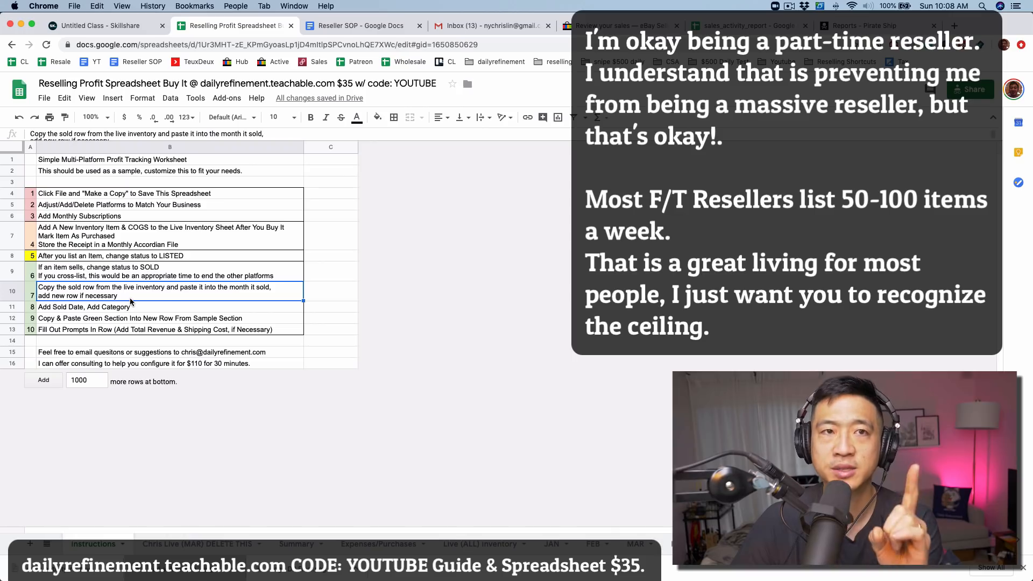
{"action": "mouse_move", "coordinate": [199, 300]}
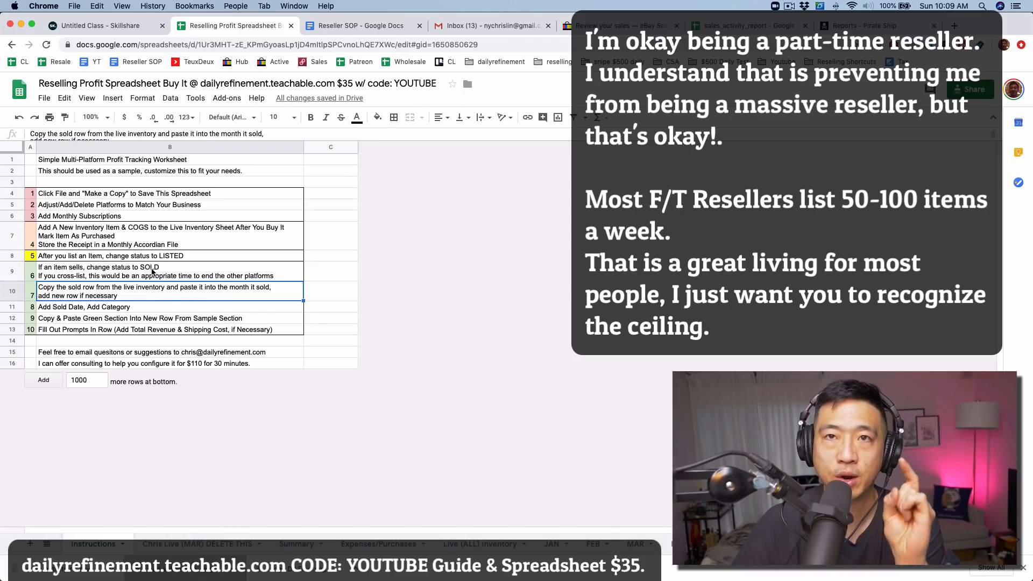
{"action": "left_click", "coordinate": [164, 271]}
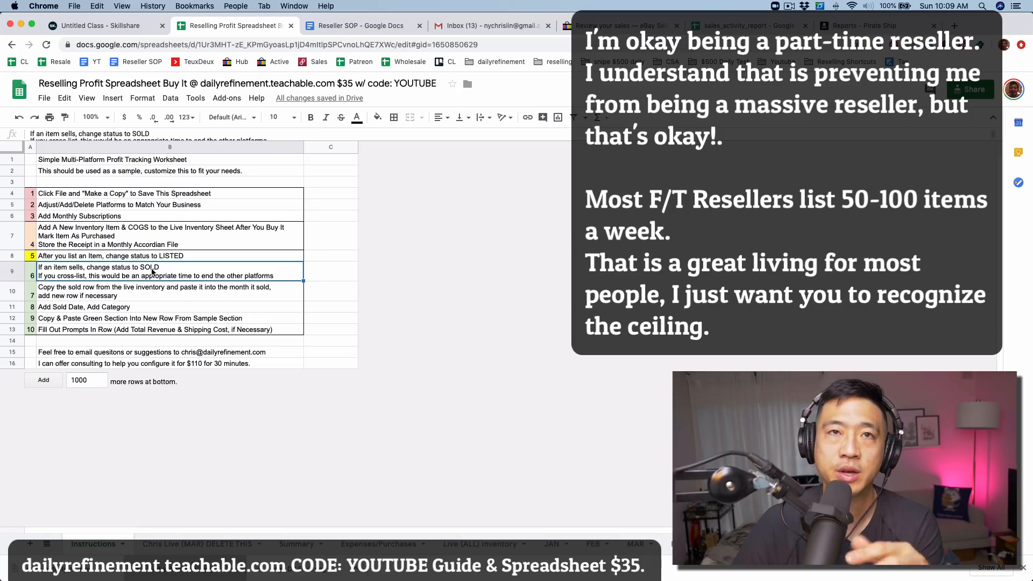